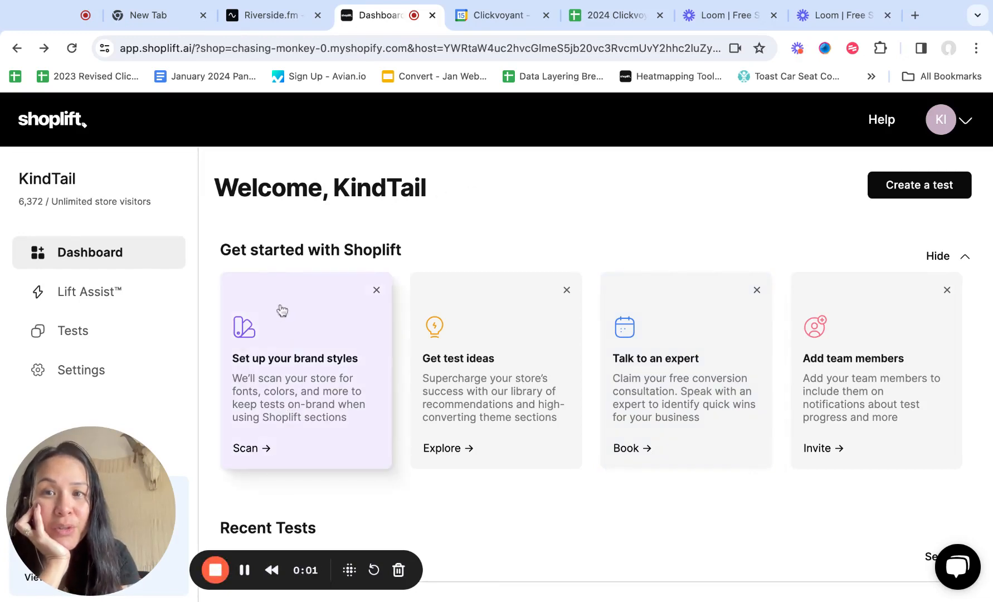
{"action": "mouse_move", "coordinate": [285, 402]}
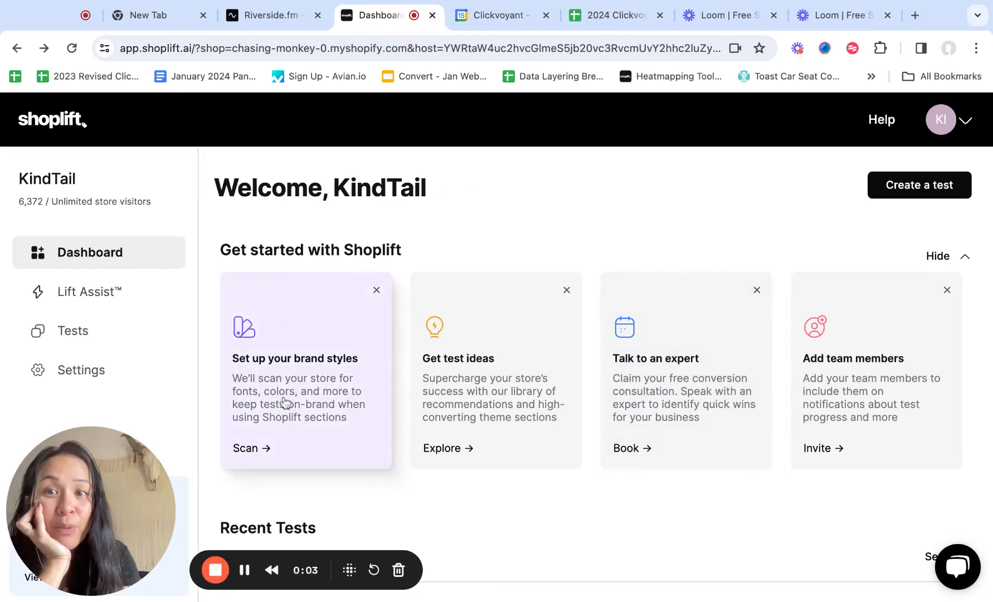
Step: Scan the store to import its brand fonts, colours and patterns and review them
{"action": "left_click", "coordinate": [251, 448]}
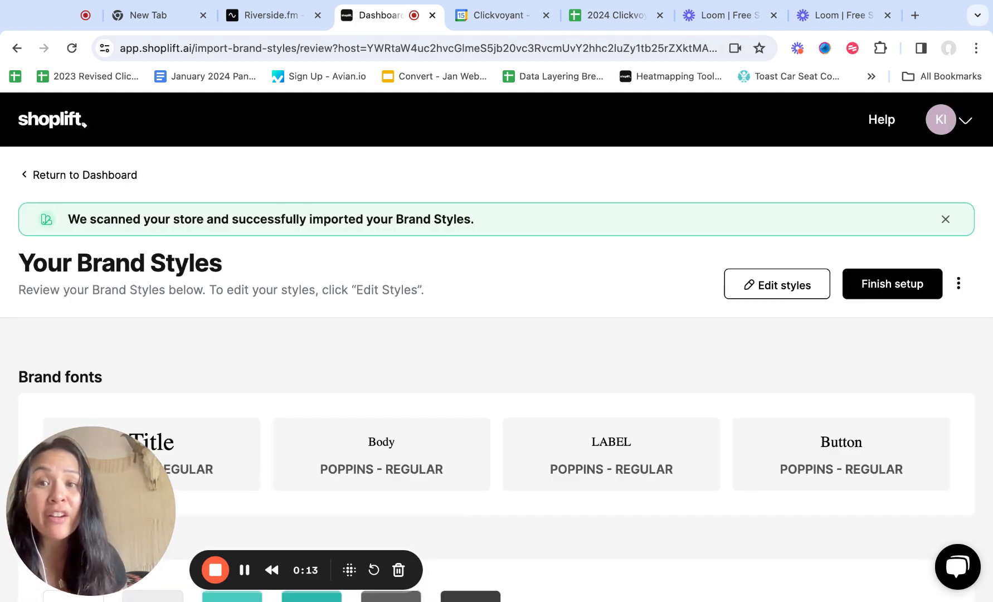
{"action": "scroll", "scroll_direction": "down", "scroll_amount": 3}
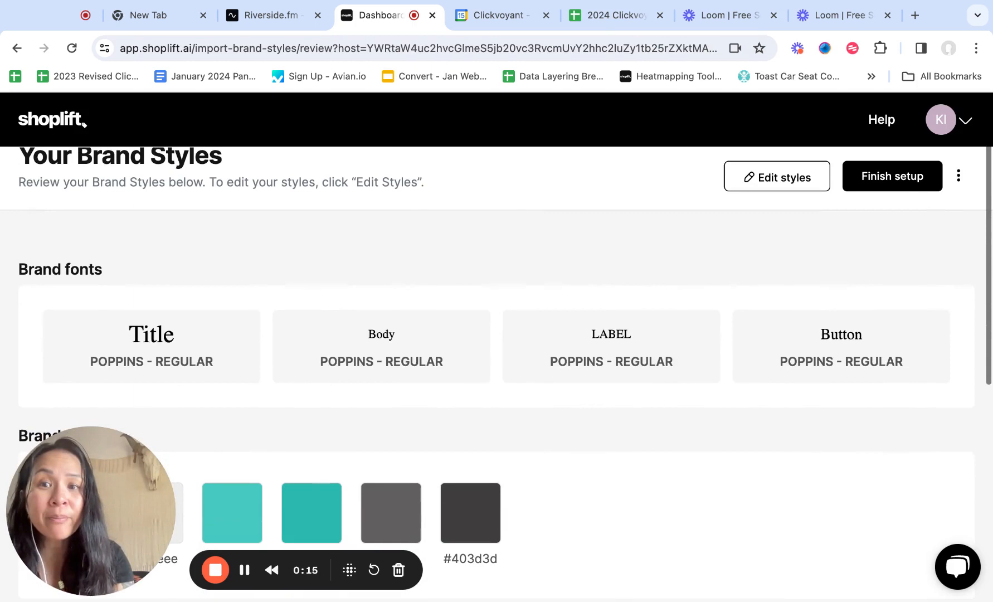
{"action": "scroll", "scroll_direction": "down", "scroll_amount": 3}
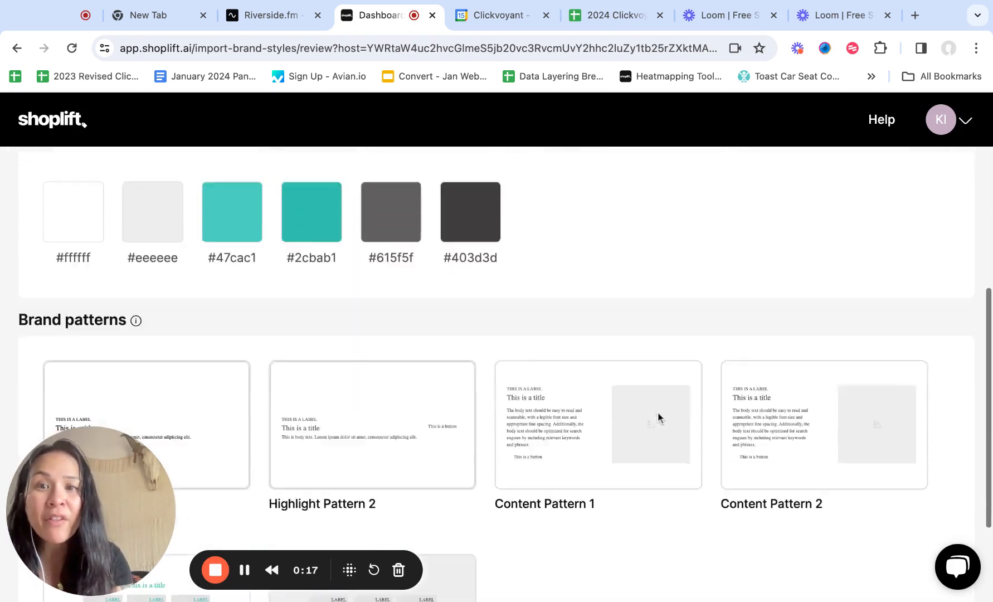
{"action": "scroll", "scroll_direction": "down", "scroll_amount": 3}
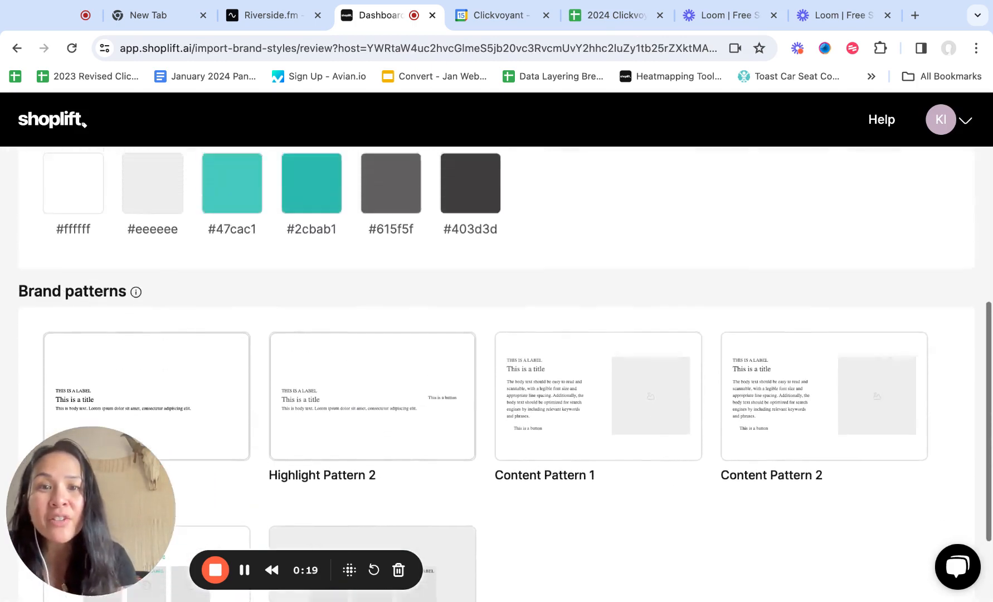
{"action": "scroll", "scroll_direction": "up", "scroll_amount": 3}
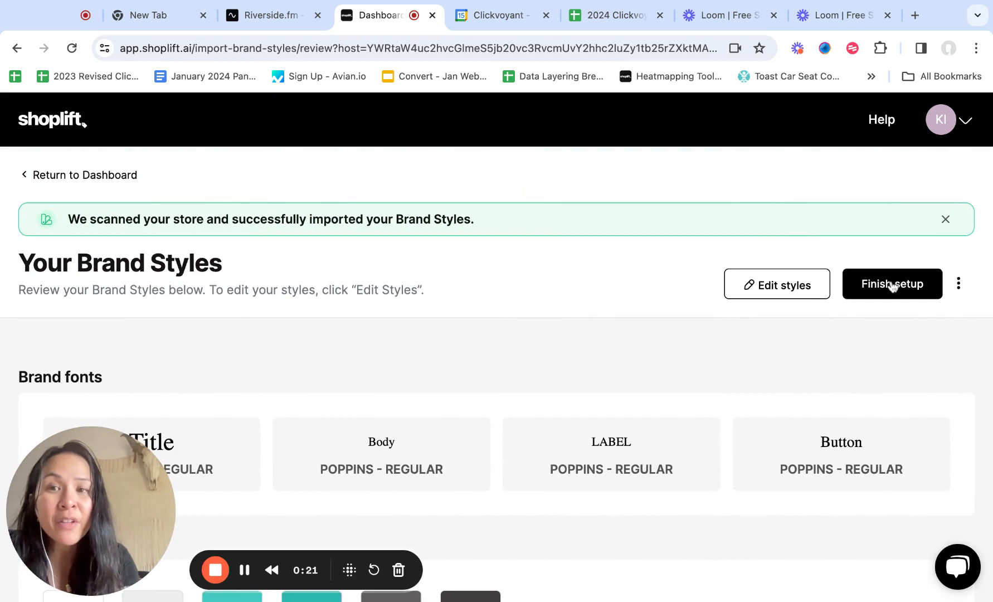
Step: Finish brand style setup and return to the dashboard's active tests
{"action": "left_click", "coordinate": [892, 283]}
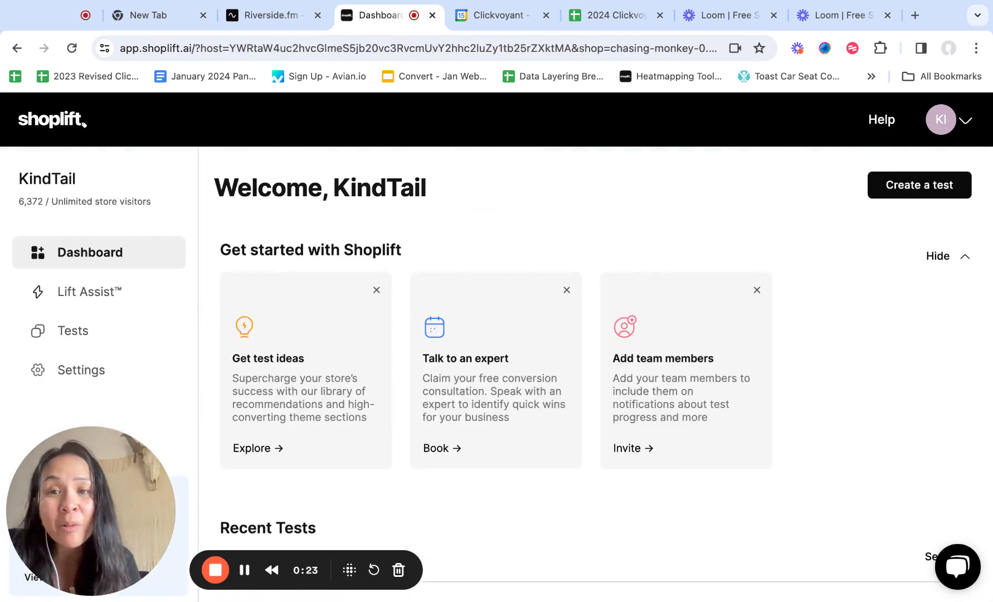
{"action": "scroll", "scroll_direction": "down", "scroll_amount": 3}
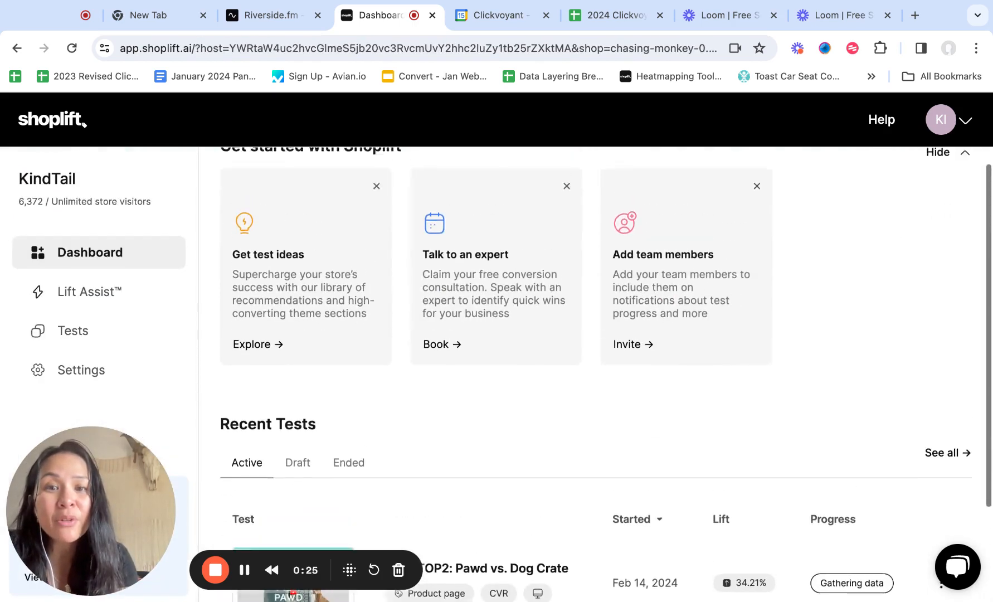
Step: Browse Lift Assist's recommended homepage tests and bring up the Business benefits hero details
{"action": "left_click", "coordinate": [90, 291]}
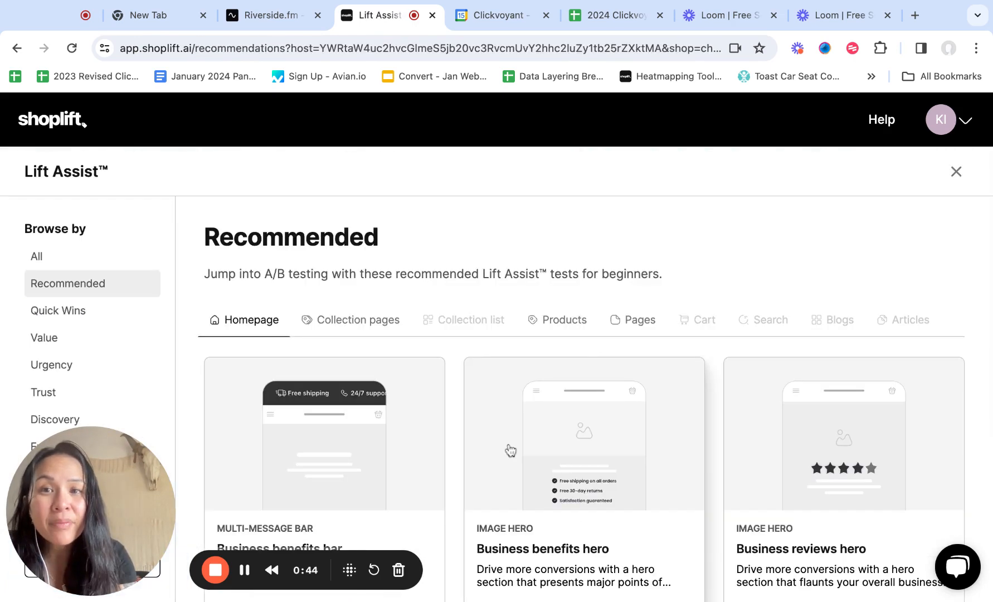
{"action": "scroll", "scroll_direction": "down", "scroll_amount": 3}
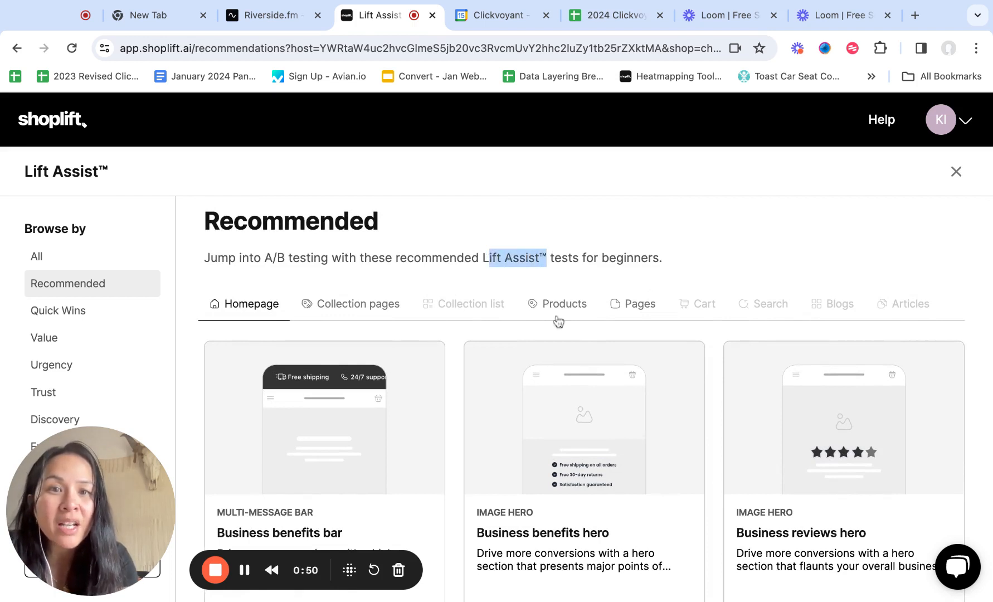
{"action": "scroll", "scroll_direction": "down", "scroll_amount": 3}
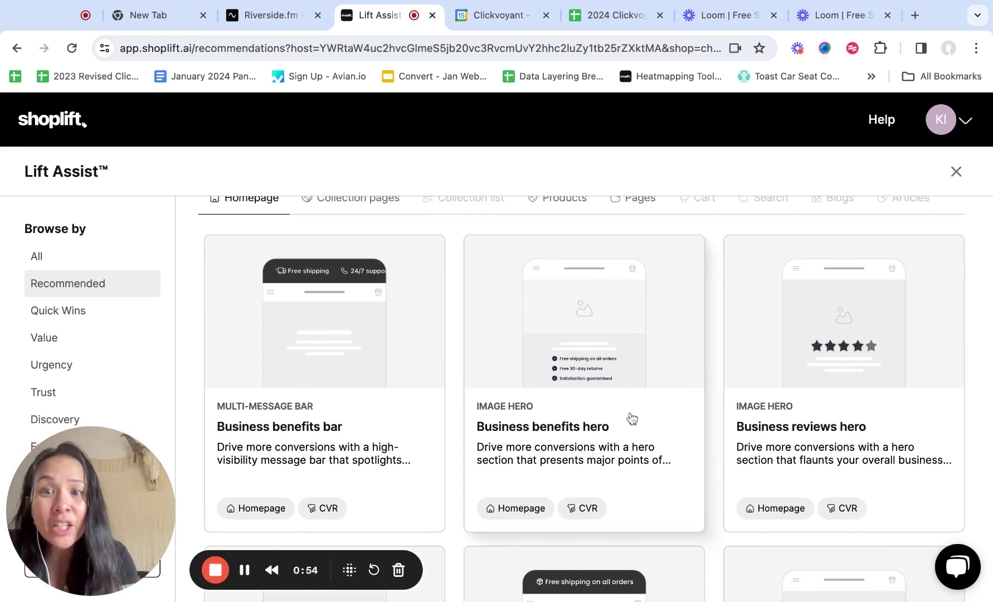
{"action": "mouse_move", "coordinate": [589, 418]}
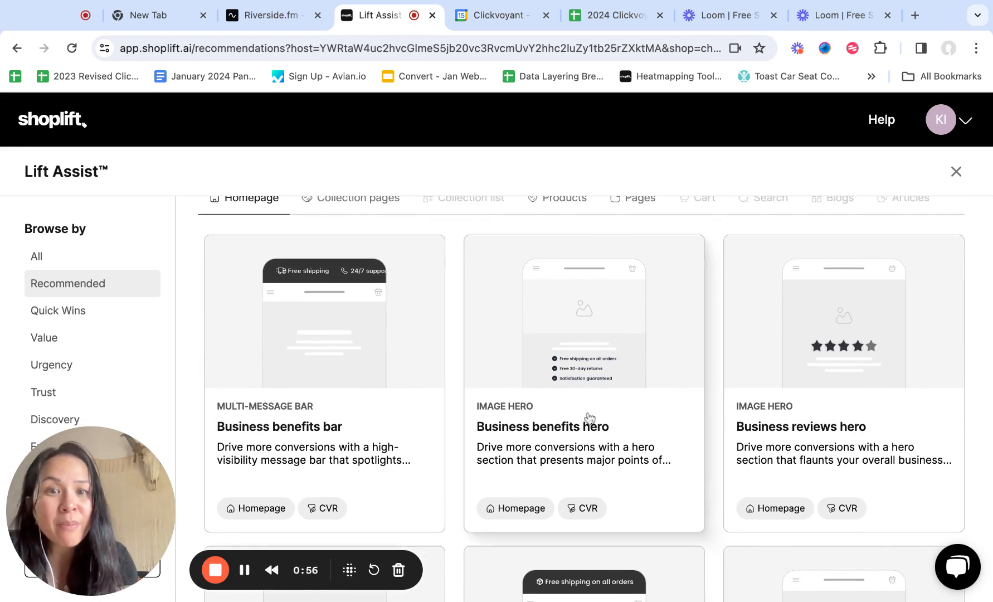
{"action": "scroll", "scroll_direction": "down", "scroll_amount": 3}
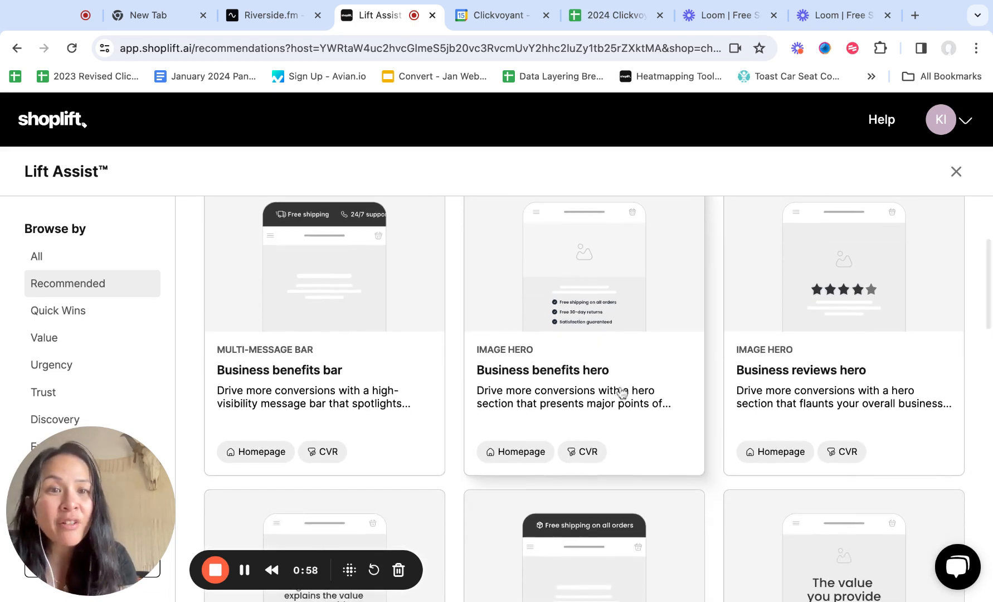
{"action": "left_click", "coordinate": [542, 371]}
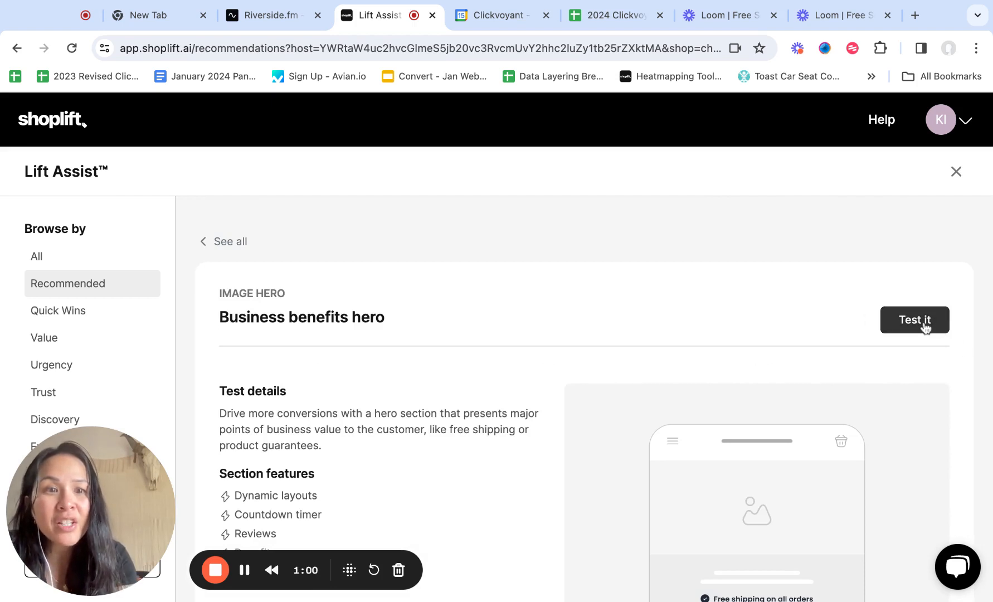
Step: Start a draft test from the recommendation with original and variant at 50% traffic each
{"action": "left_click", "coordinate": [914, 320]}
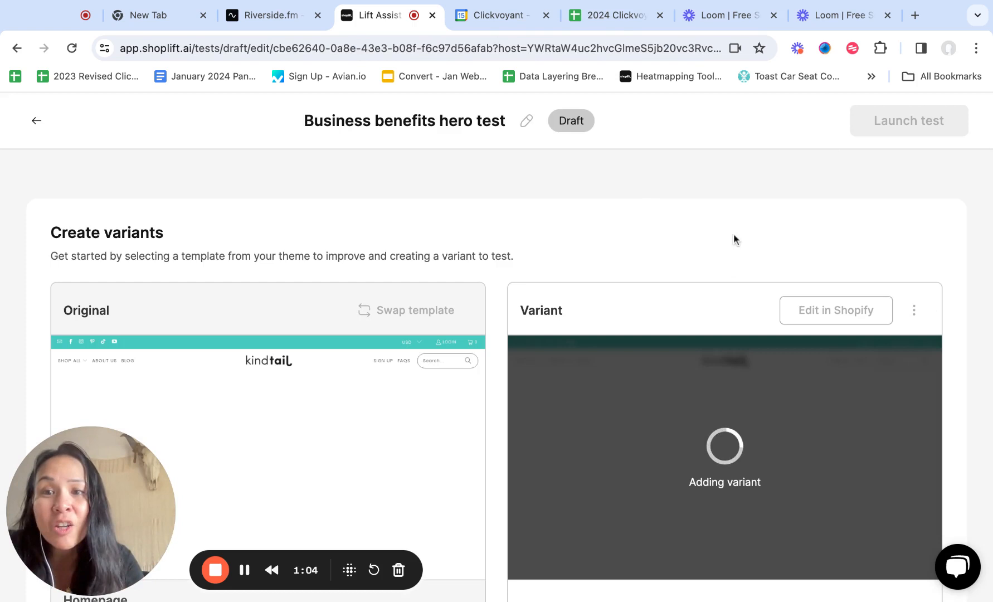
{"action": "scroll", "scroll_direction": "down", "scroll_amount": 3}
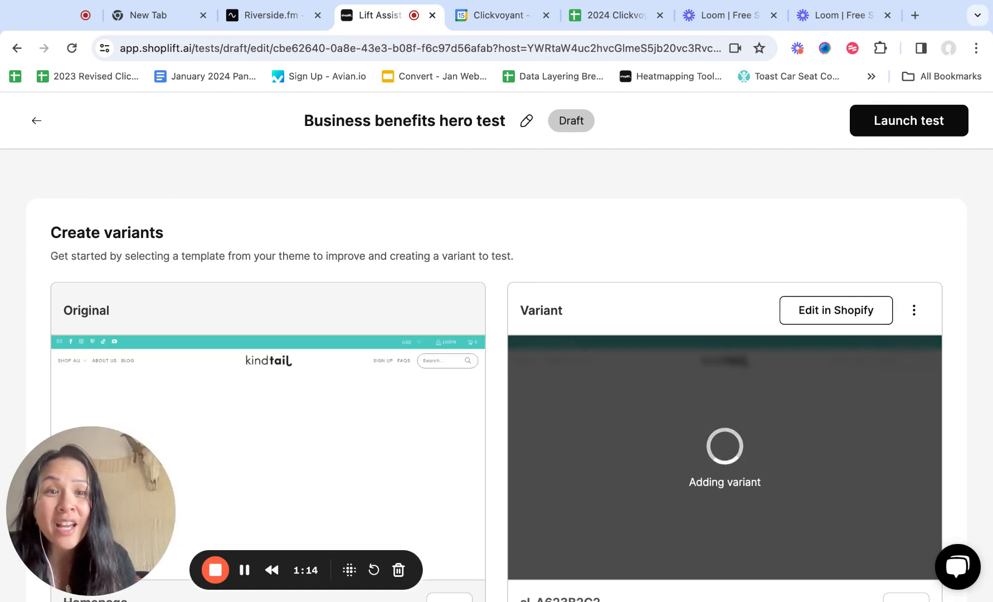
{"action": "scroll", "scroll_direction": "down", "scroll_amount": 3}
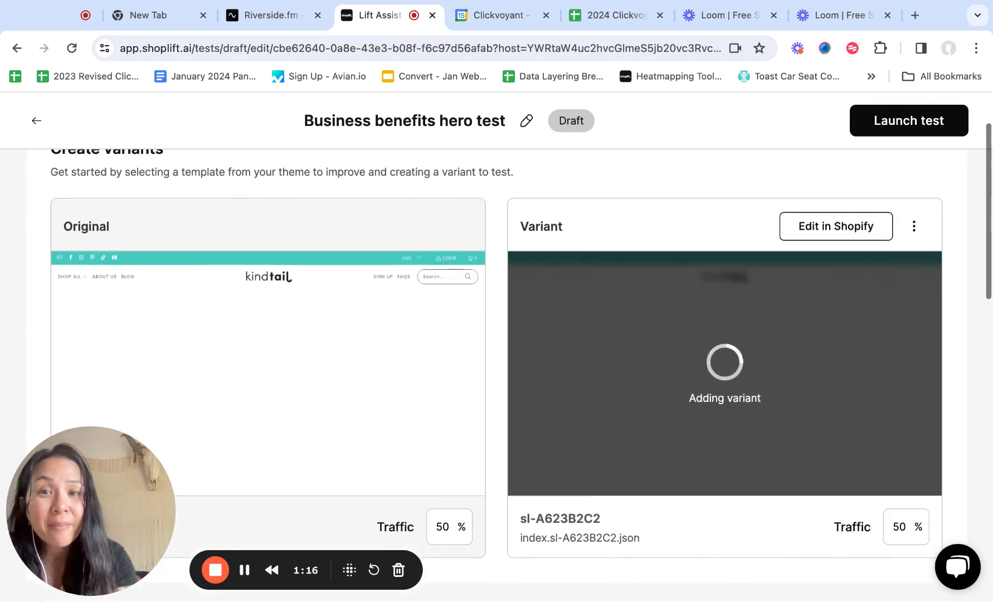
Step: Edit the variant template in Shopify and inspect the Image hero headline block
{"action": "left_click", "coordinate": [835, 226]}
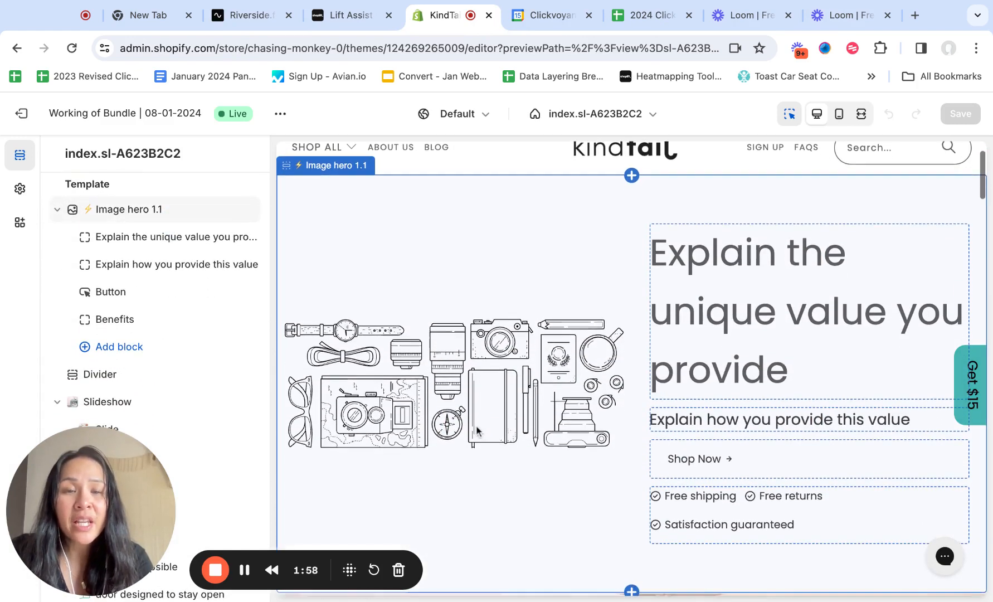
{"action": "left_click", "coordinate": [747, 301]}
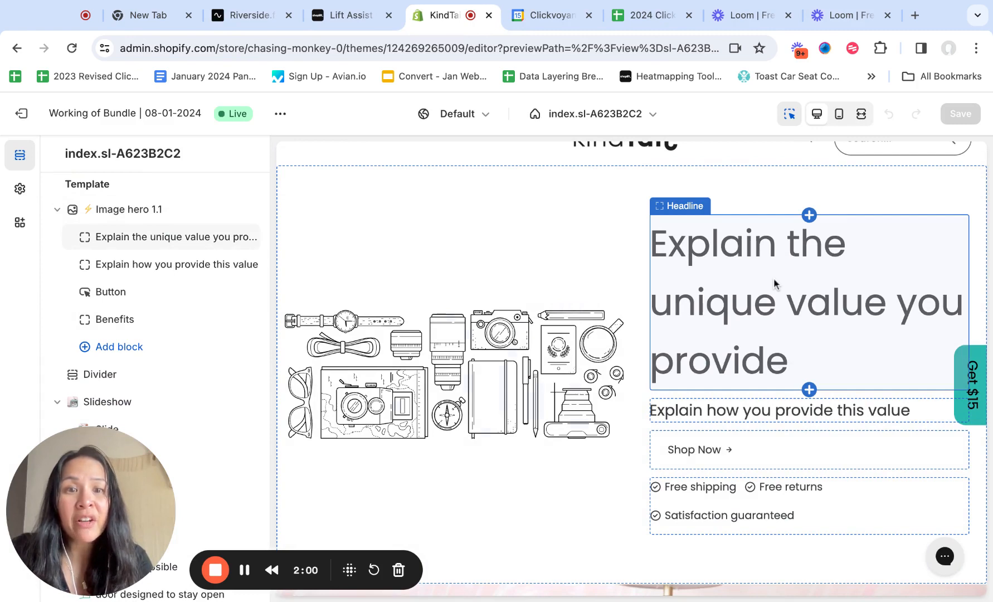
{"action": "mouse_move", "coordinate": [758, 305]}
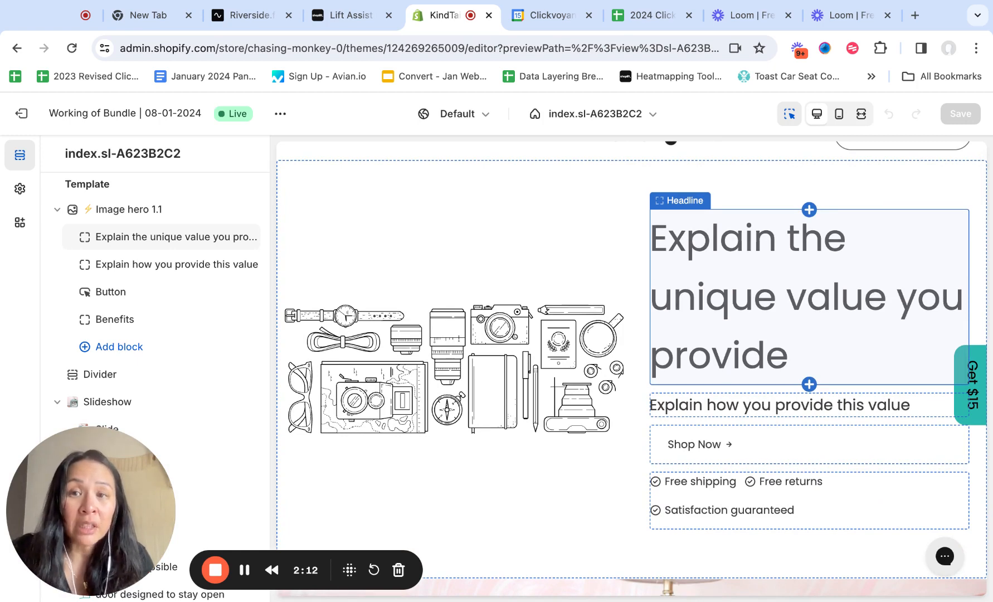
{"action": "mouse_move", "coordinate": [146, 292]}
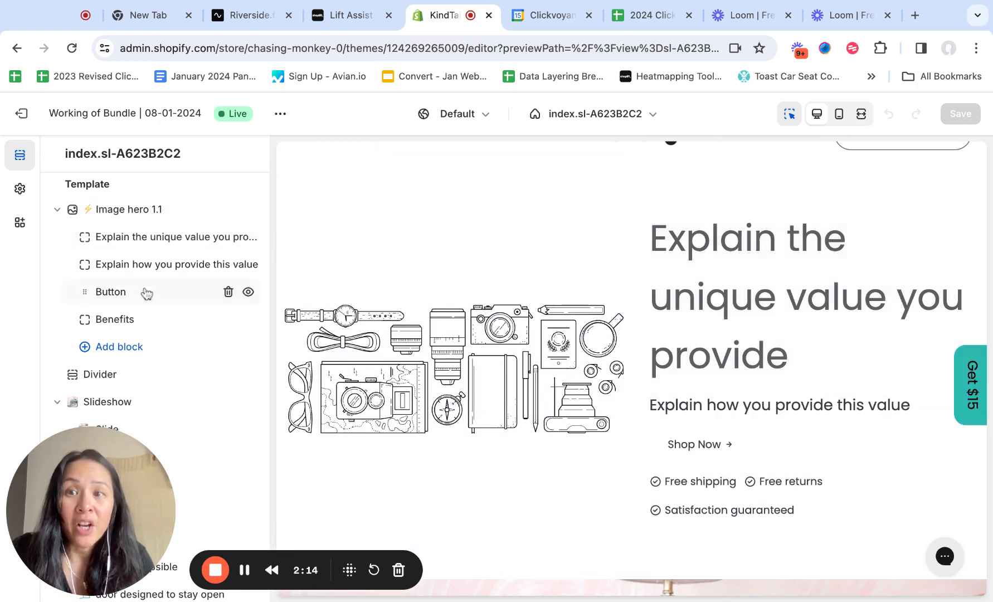
Step: Delete the Shop Now button block from the hero and save the template
{"action": "left_click", "coordinate": [115, 319]}
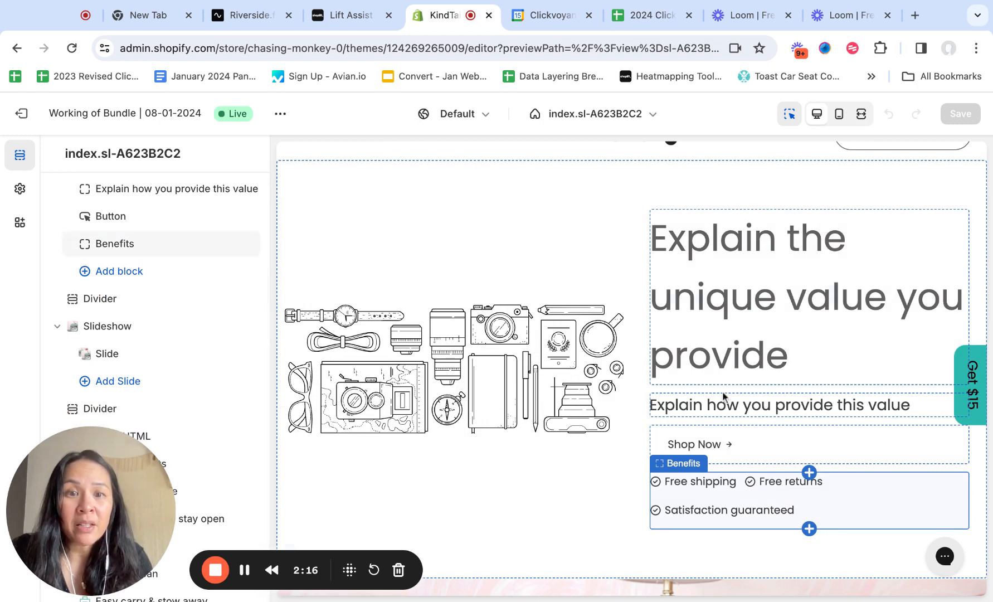
{"action": "scroll", "scroll_direction": "up", "scroll_amount": 3}
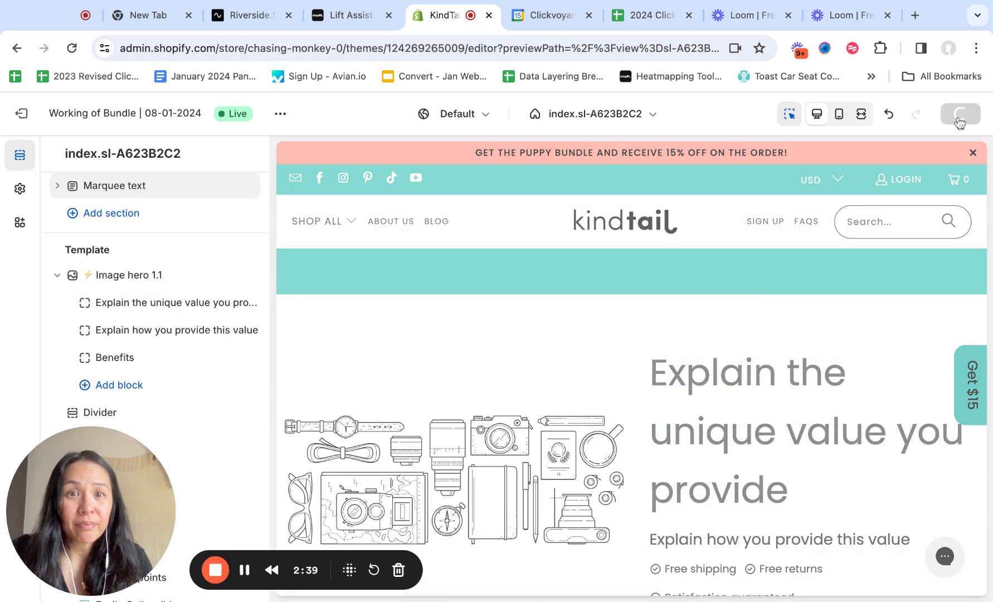
{"action": "left_click", "coordinate": [960, 114]}
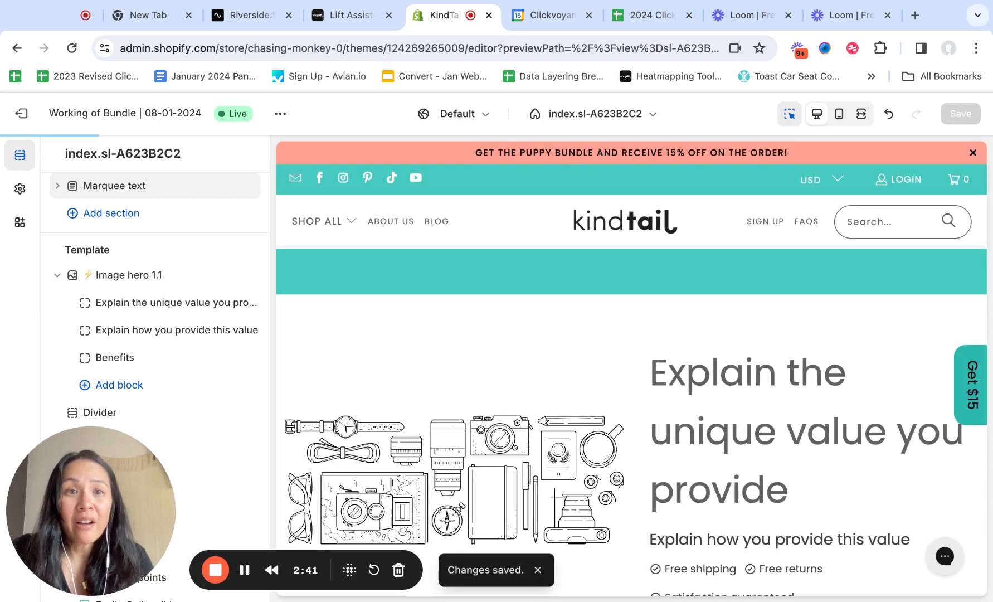
{"action": "left_click", "coordinate": [342, 14]}
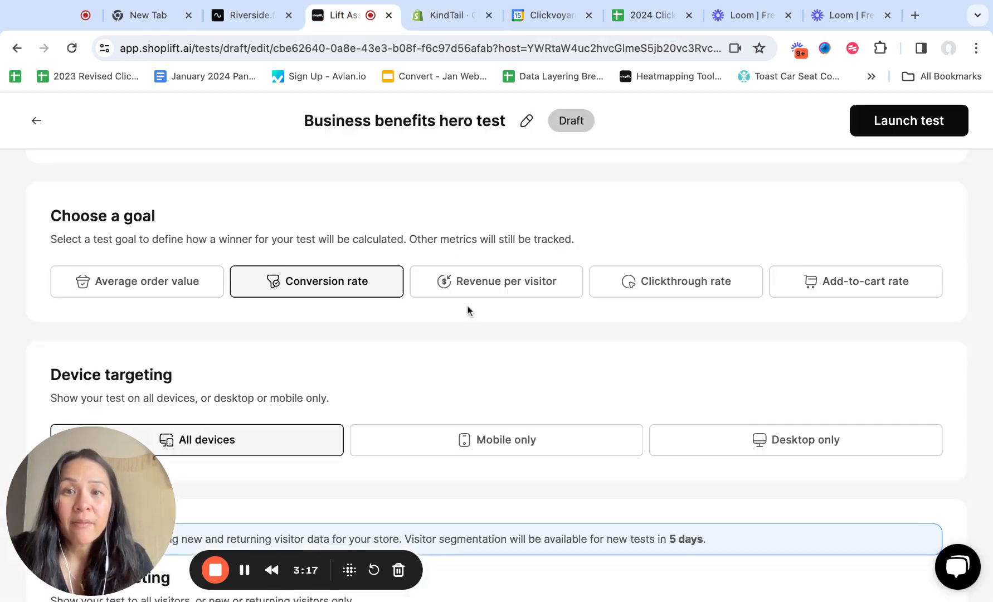
{"action": "scroll", "scroll_direction": "up", "scroll_amount": 3}
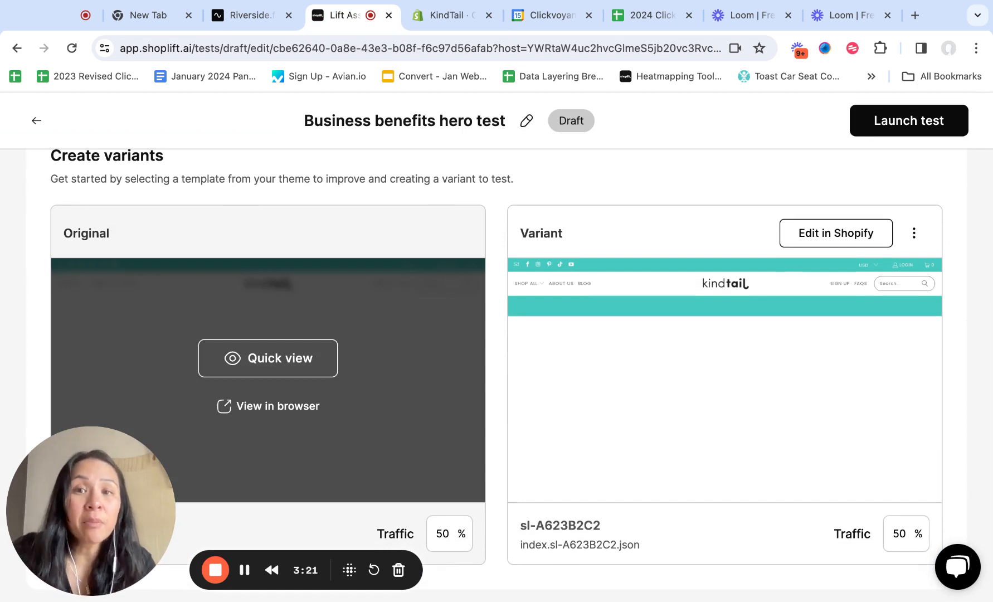
{"action": "scroll", "scroll_direction": "down", "scroll_amount": 3}
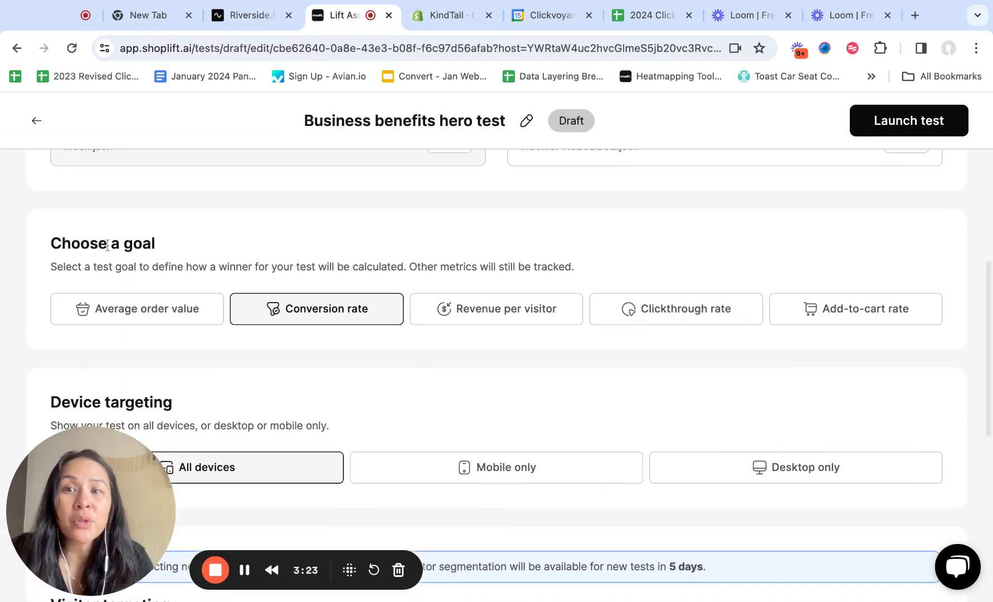
{"action": "mouse_move", "coordinate": [136, 308]}
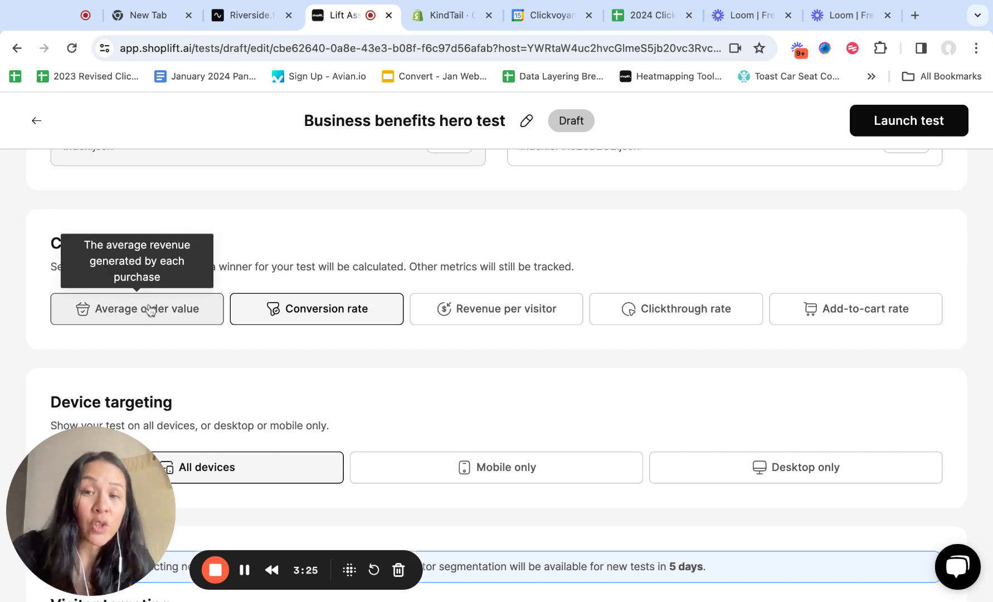
{"action": "mouse_move", "coordinate": [723, 315]}
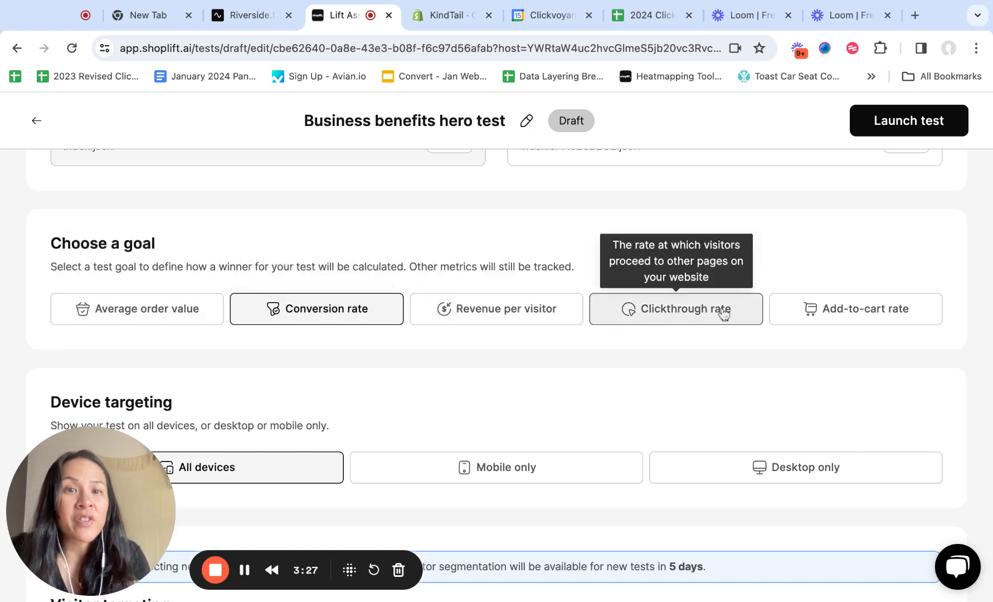
{"action": "mouse_move", "coordinate": [807, 376]}
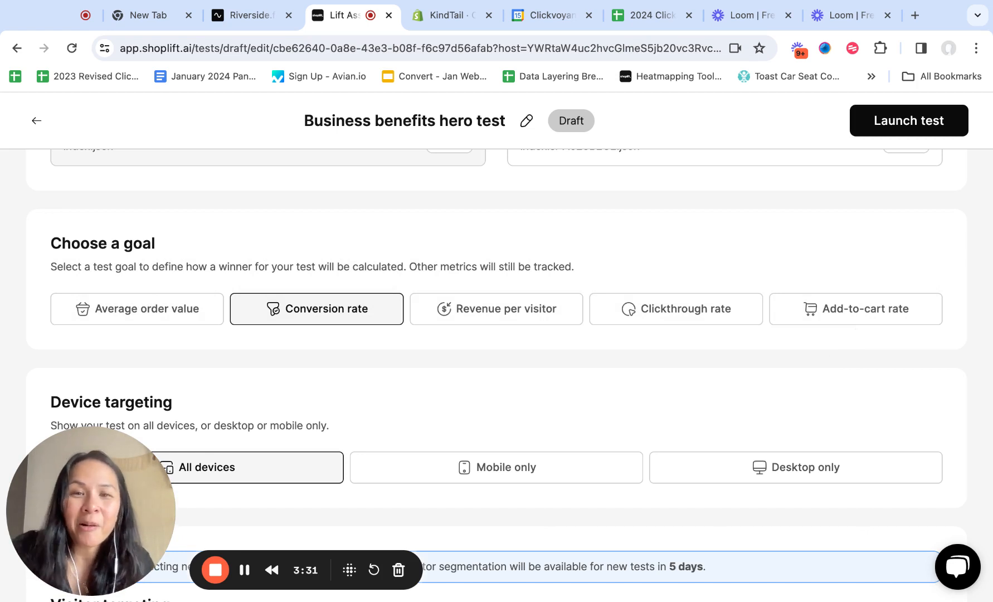
{"action": "scroll", "scroll_direction": "down", "scroll_amount": 3}
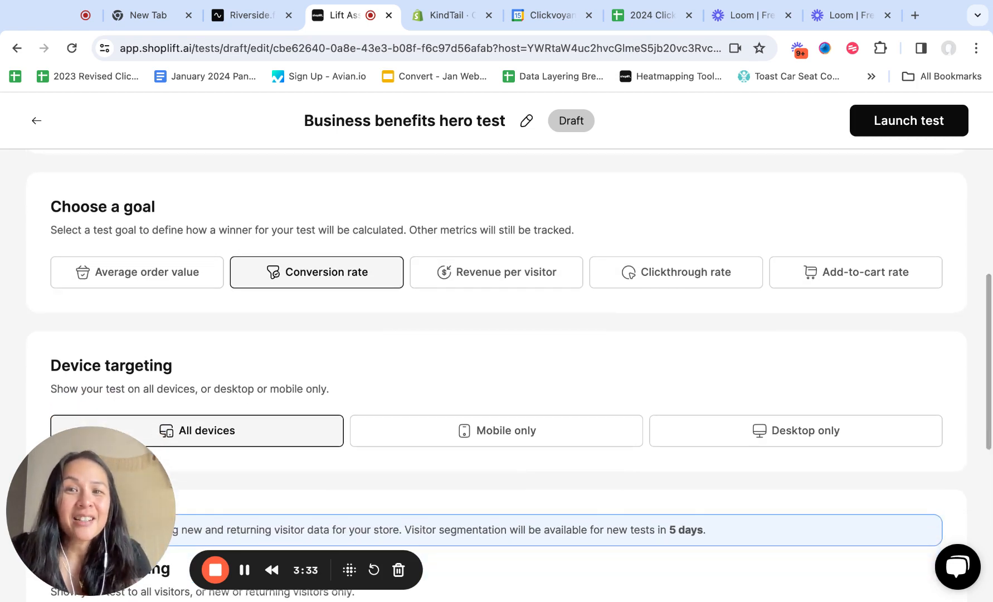
{"action": "scroll", "scroll_direction": "down", "scroll_amount": 3}
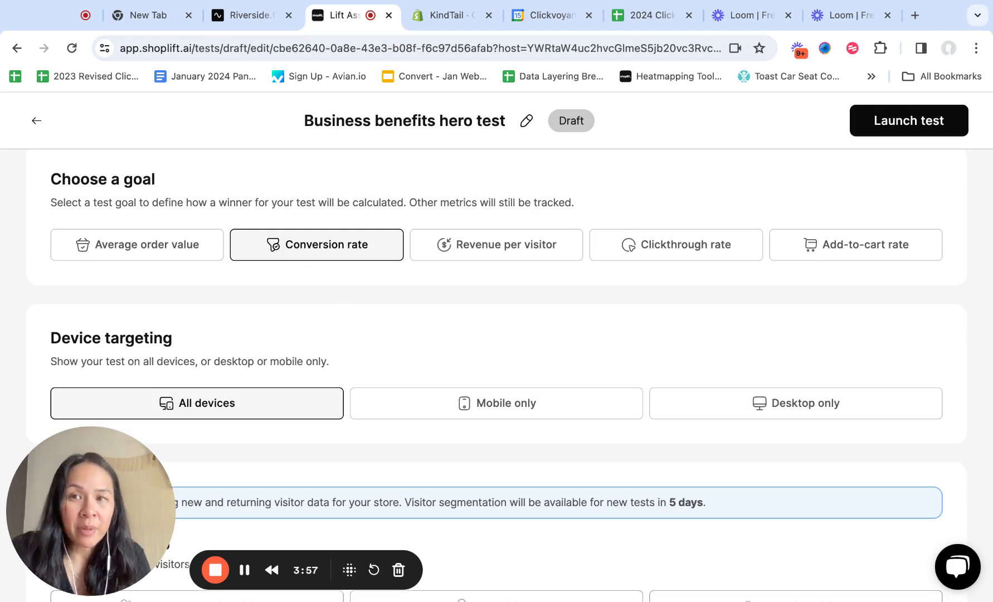
{"action": "scroll", "scroll_direction": "down", "scroll_amount": 3}
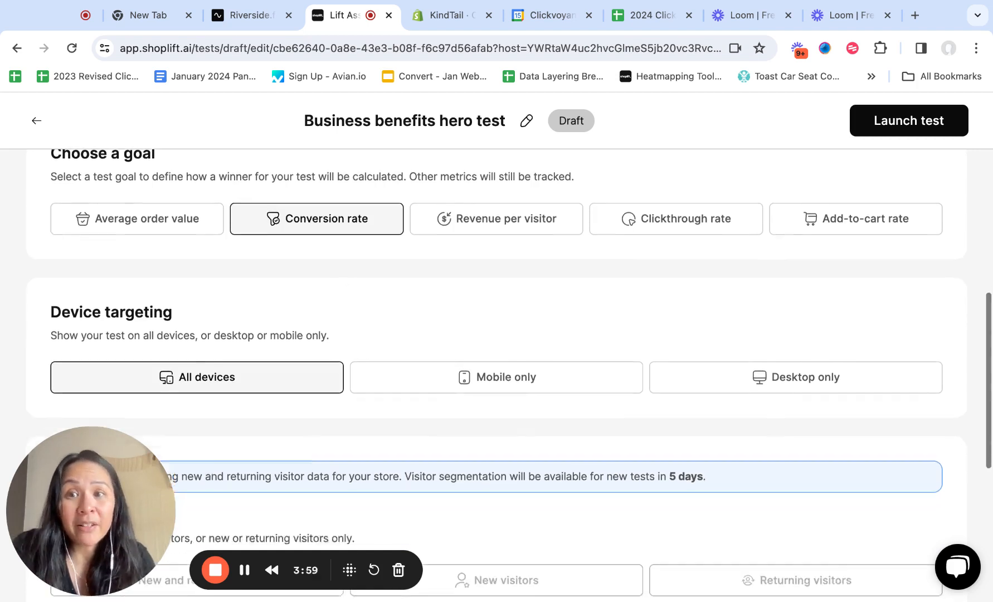
{"action": "scroll", "scroll_direction": "down", "scroll_amount": 3}
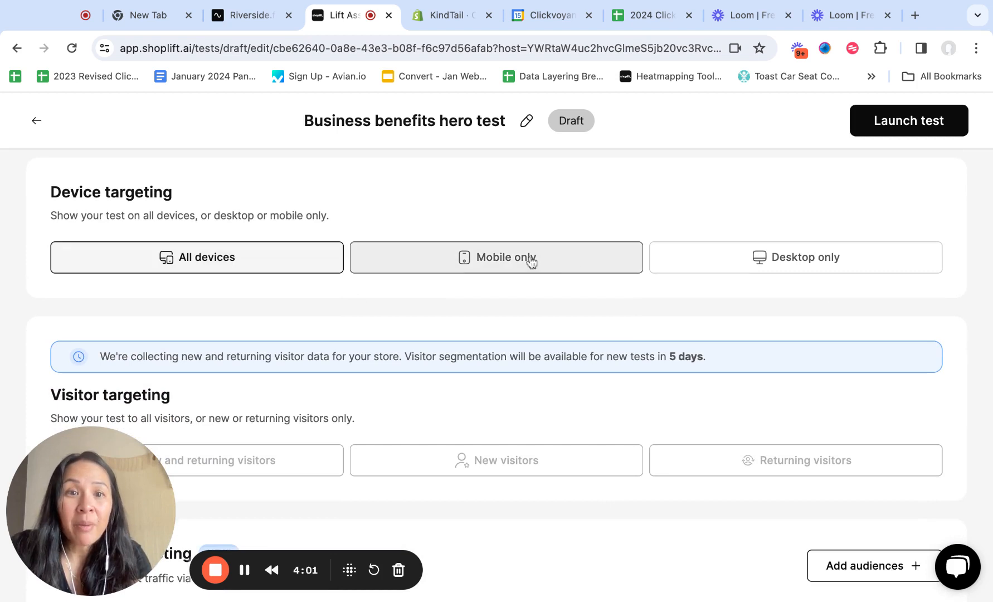
Step: Scroll to Audience targeting and bring up the My audiences panel for the draft test
{"action": "scroll", "scroll_direction": "down", "scroll_amount": 3}
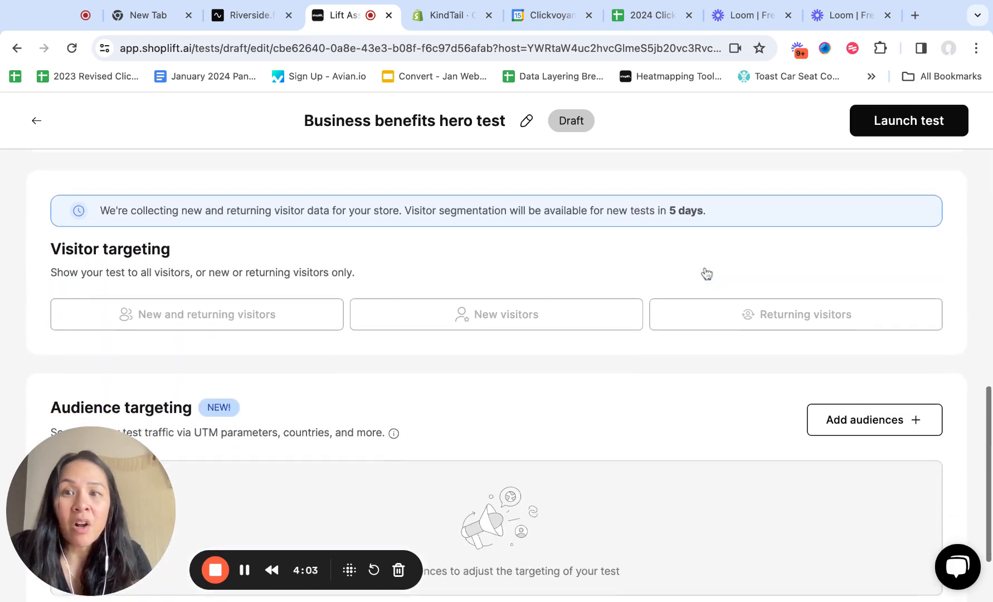
{"action": "scroll", "scroll_direction": "up", "scroll_amount": 3}
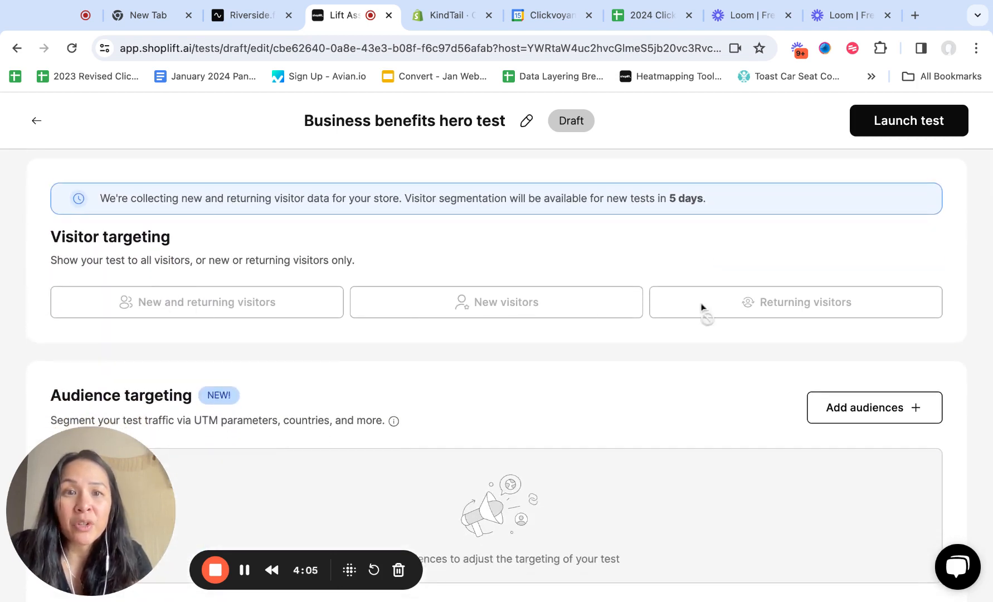
{"action": "mouse_move", "coordinate": [556, 240]}
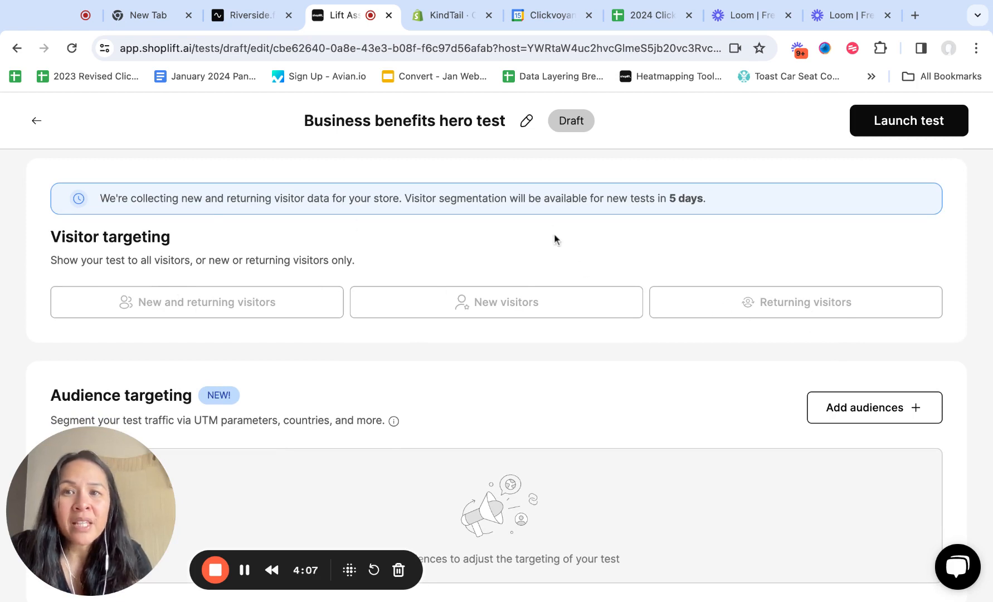
{"action": "mouse_move", "coordinate": [724, 219]}
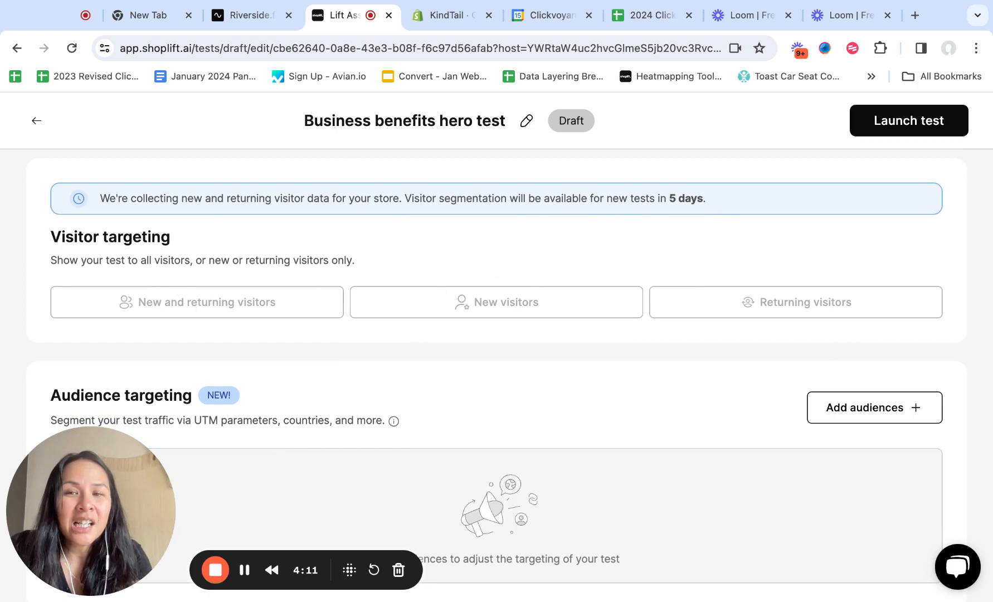
{"action": "mouse_move", "coordinate": [840, 328]}
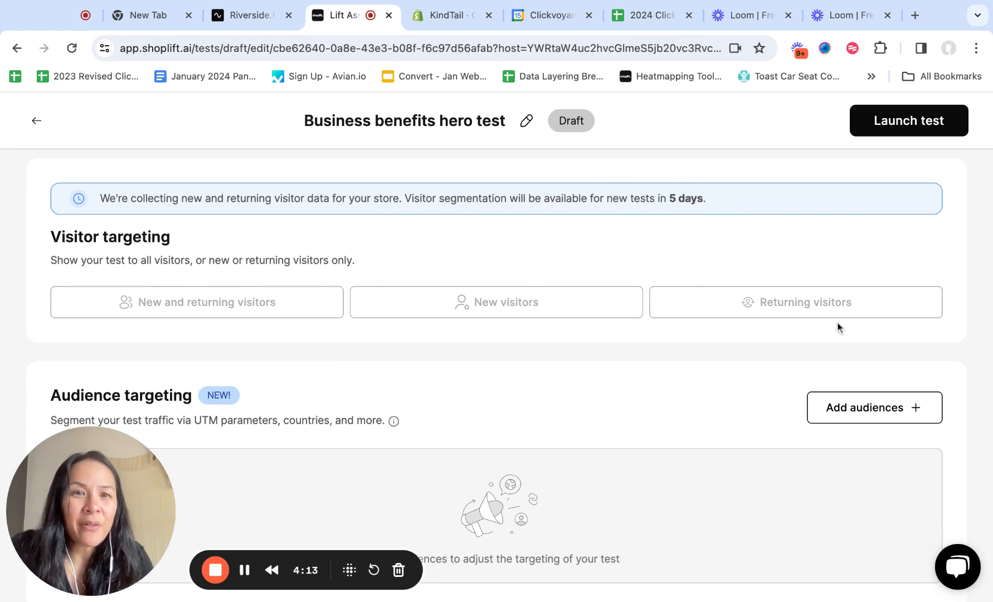
{"action": "mouse_move", "coordinate": [573, 361]}
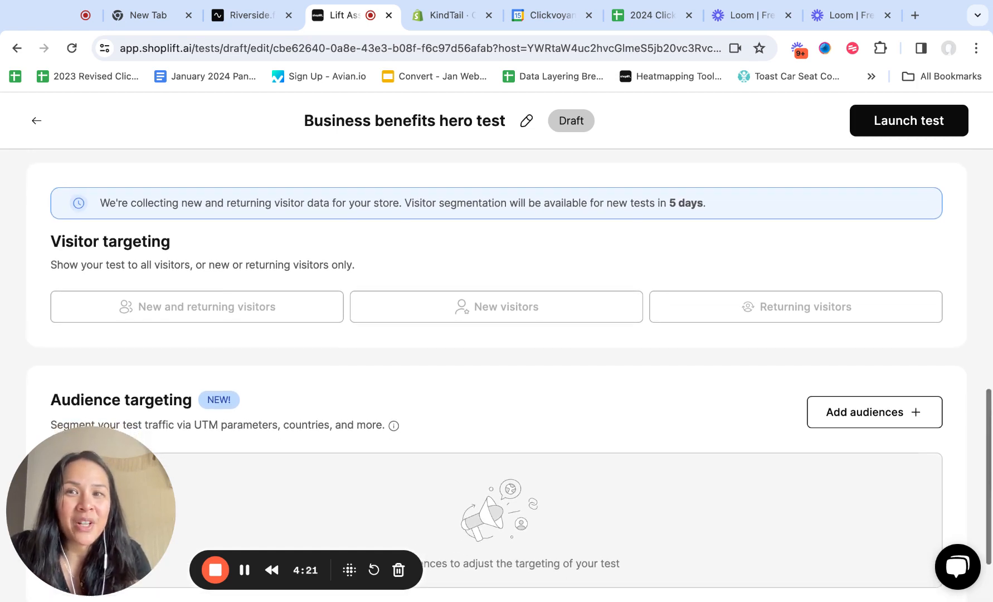
{"action": "scroll", "scroll_direction": "up", "scroll_amount": 3}
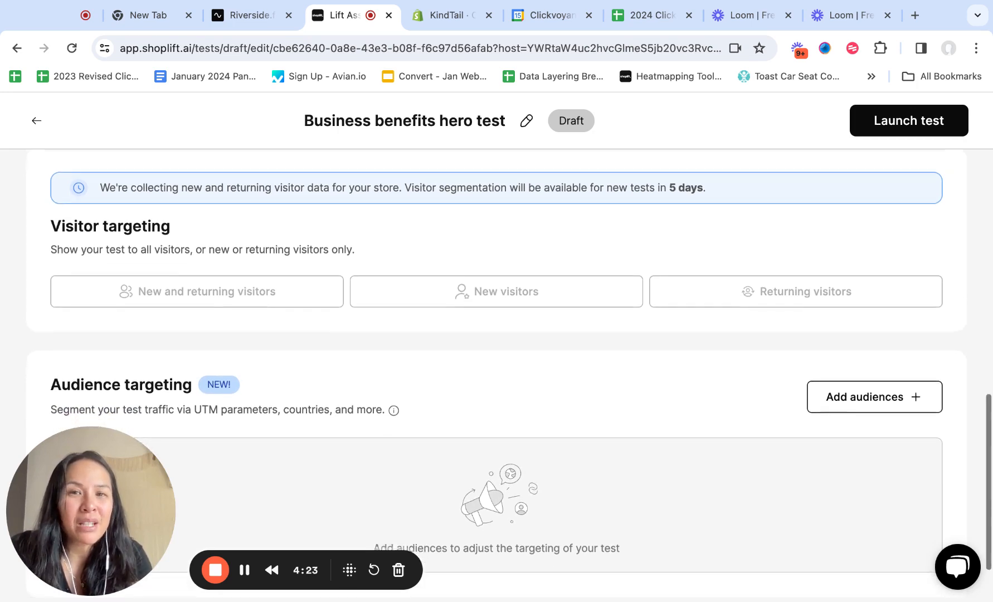
{"action": "scroll", "scroll_direction": "down", "scroll_amount": 3}
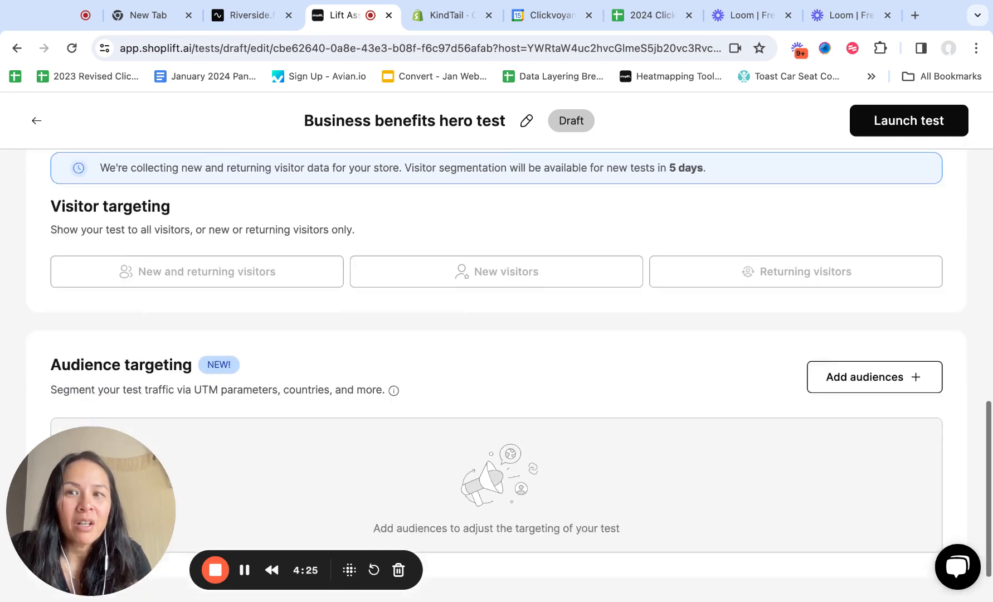
{"action": "left_click", "coordinate": [875, 377]}
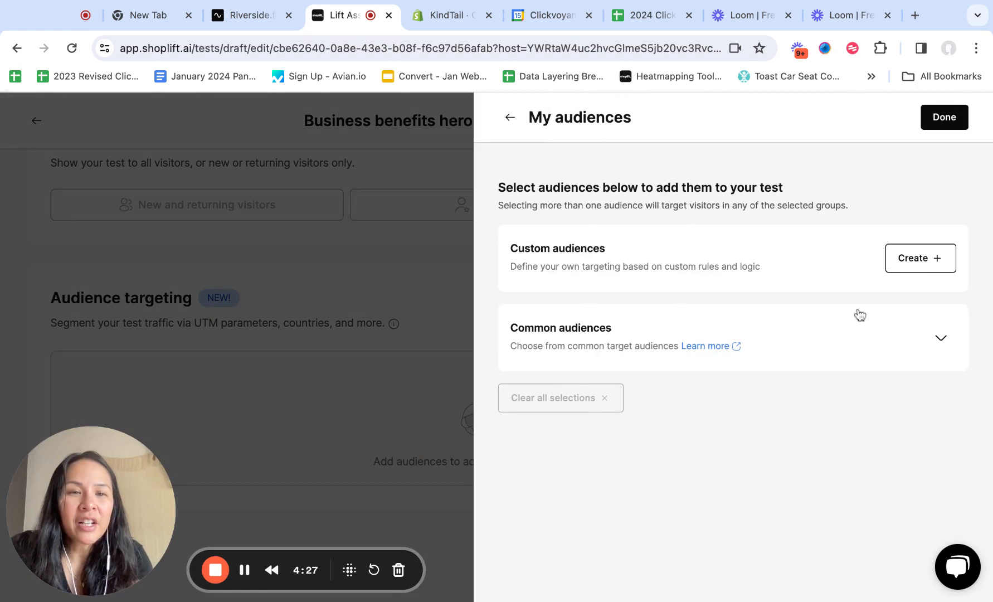
{"action": "mouse_move", "coordinate": [667, 397]}
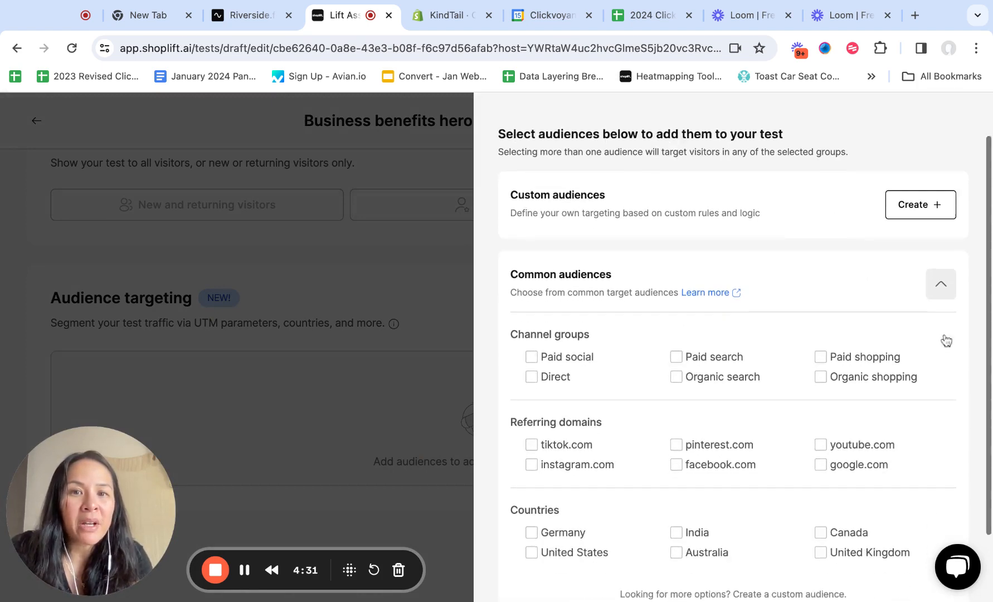
Step: Look through the common audience options and start creating custom audience 'My audience 1'
{"action": "scroll", "scroll_direction": "down", "scroll_amount": 3}
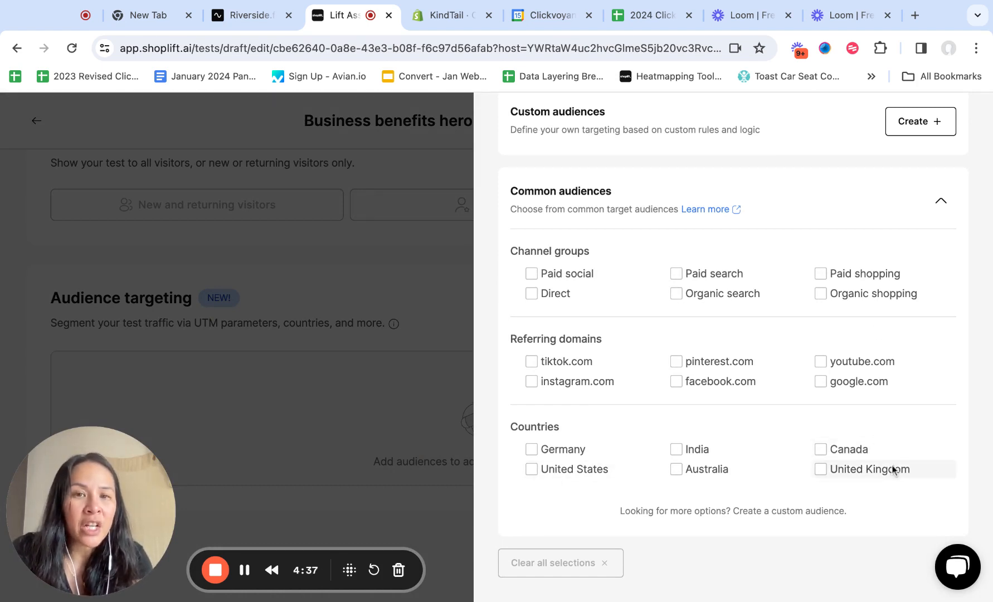
{"action": "mouse_move", "coordinate": [924, 378]}
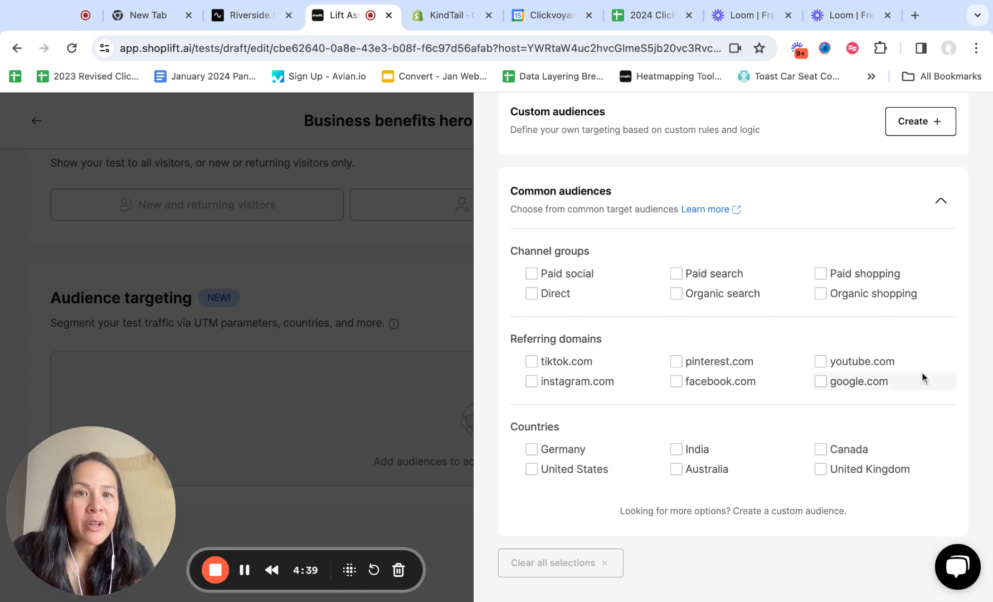
{"action": "scroll", "scroll_direction": "up", "scroll_amount": 3}
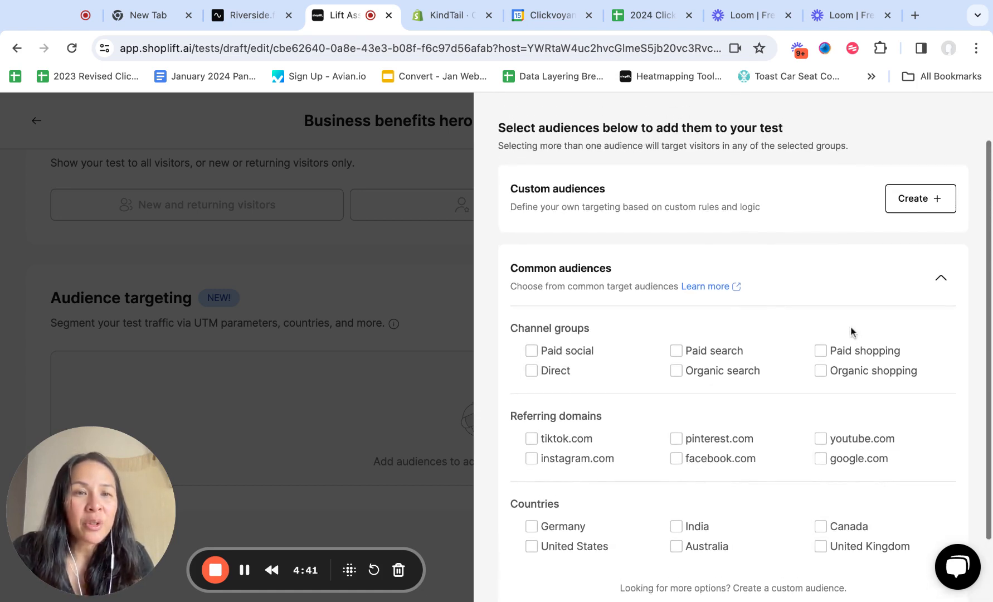
{"action": "left_click", "coordinate": [919, 198]}
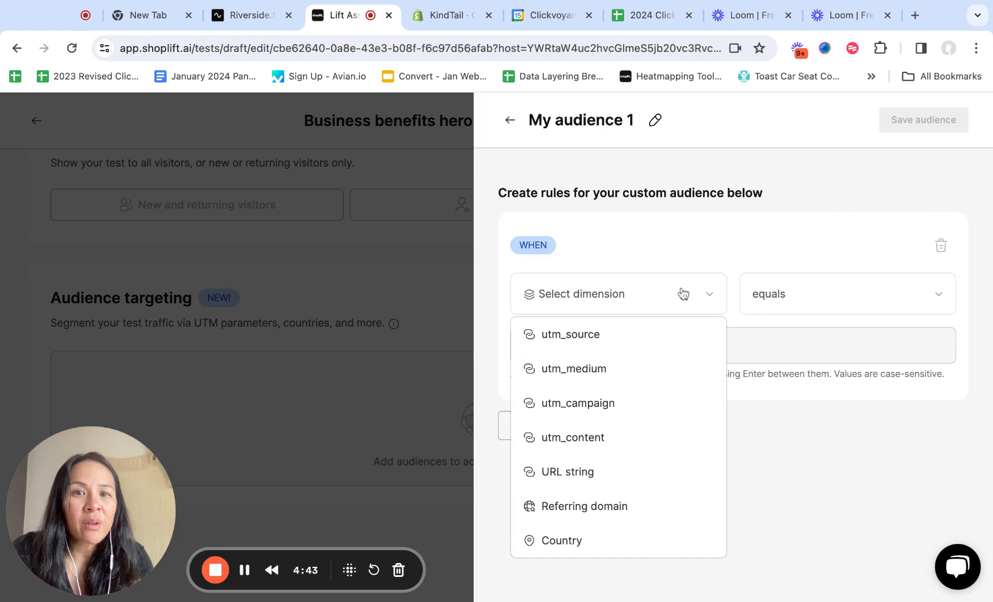
{"action": "mouse_move", "coordinate": [627, 379]}
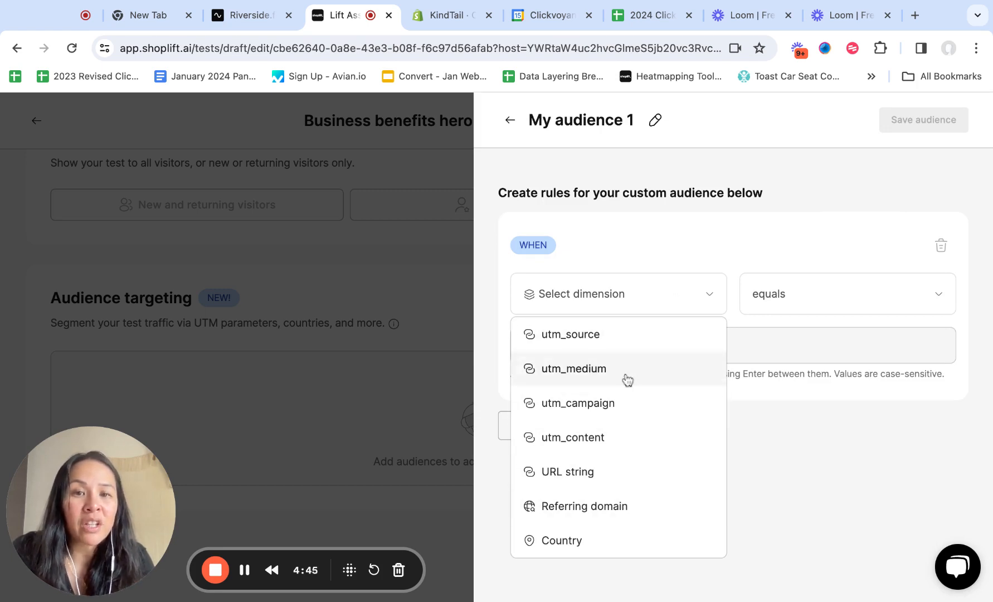
{"action": "mouse_move", "coordinate": [577, 444]}
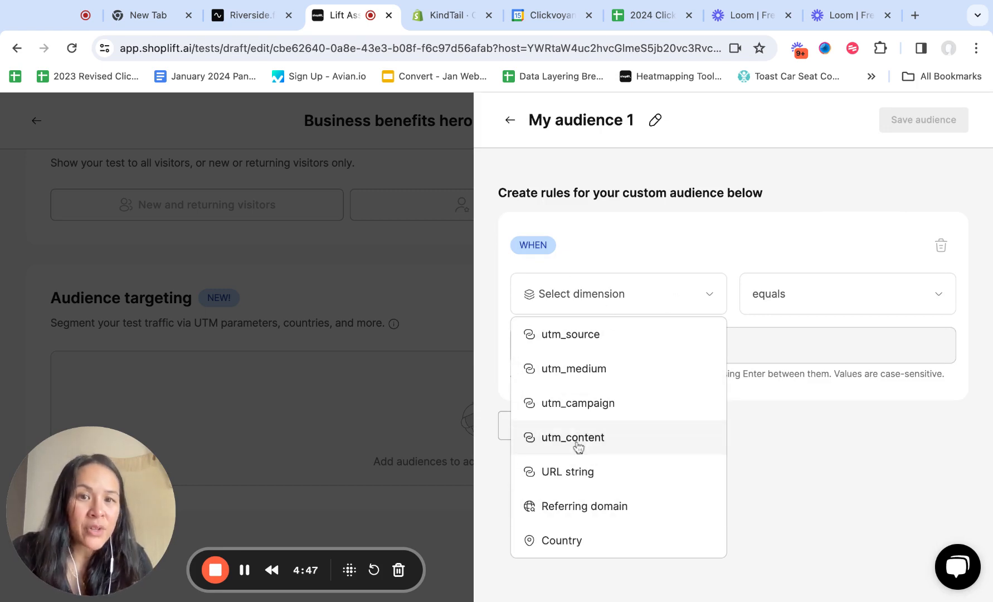
{"action": "mouse_move", "coordinate": [579, 403]}
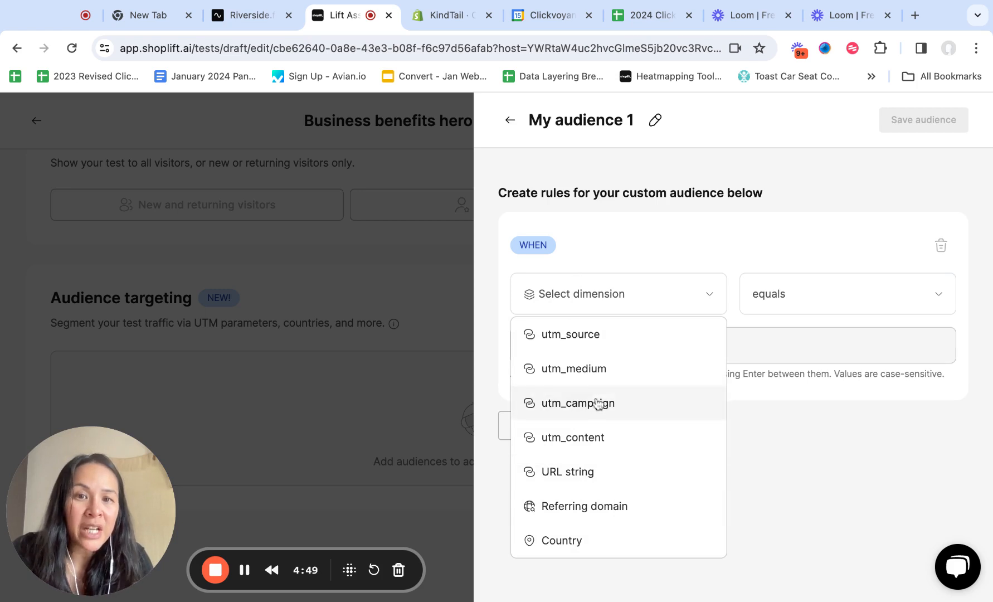
{"action": "mouse_move", "coordinate": [582, 407]}
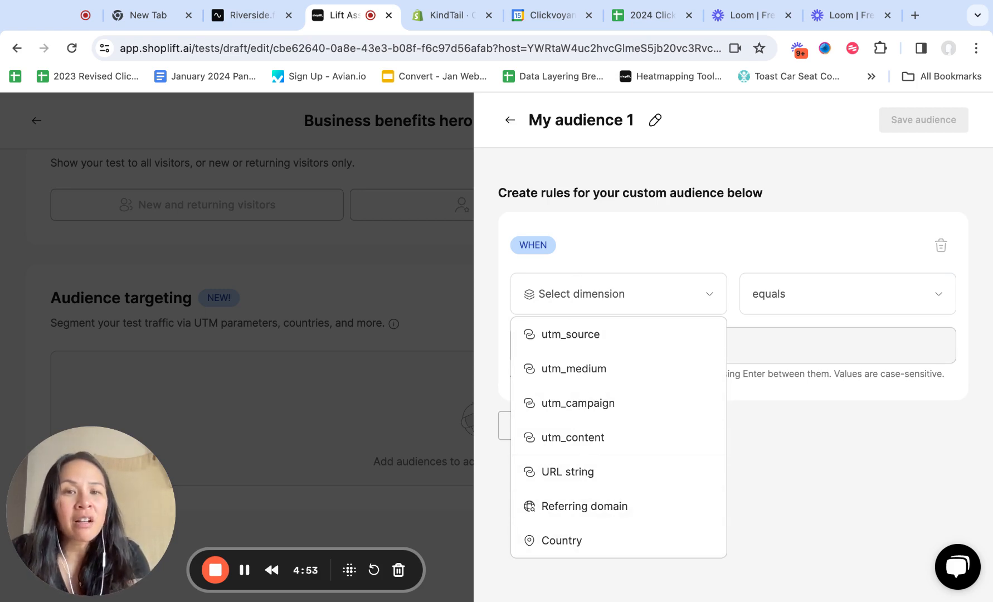
{"action": "mouse_move", "coordinate": [709, 476]}
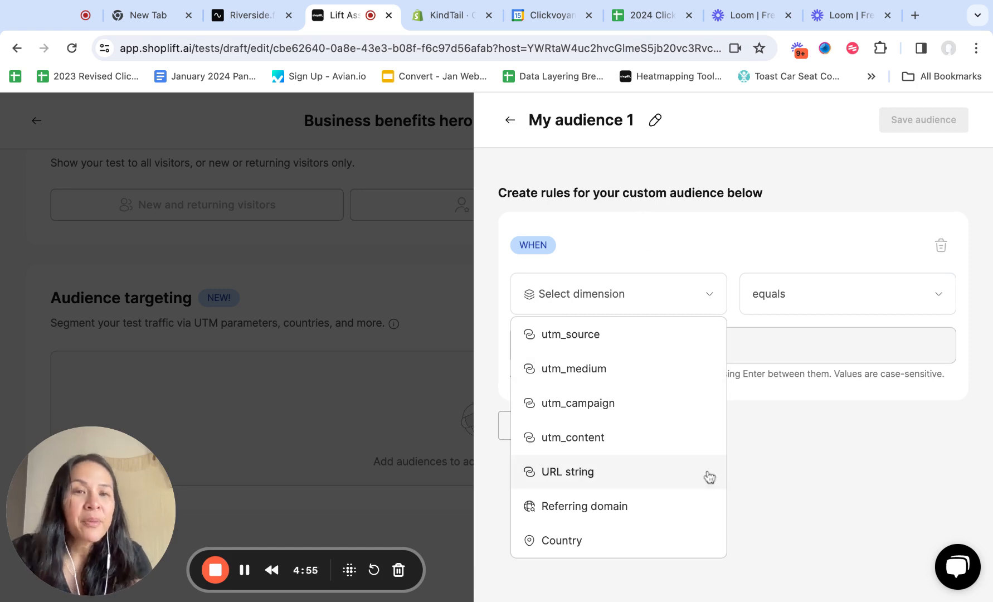
{"action": "mouse_move", "coordinate": [855, 445]}
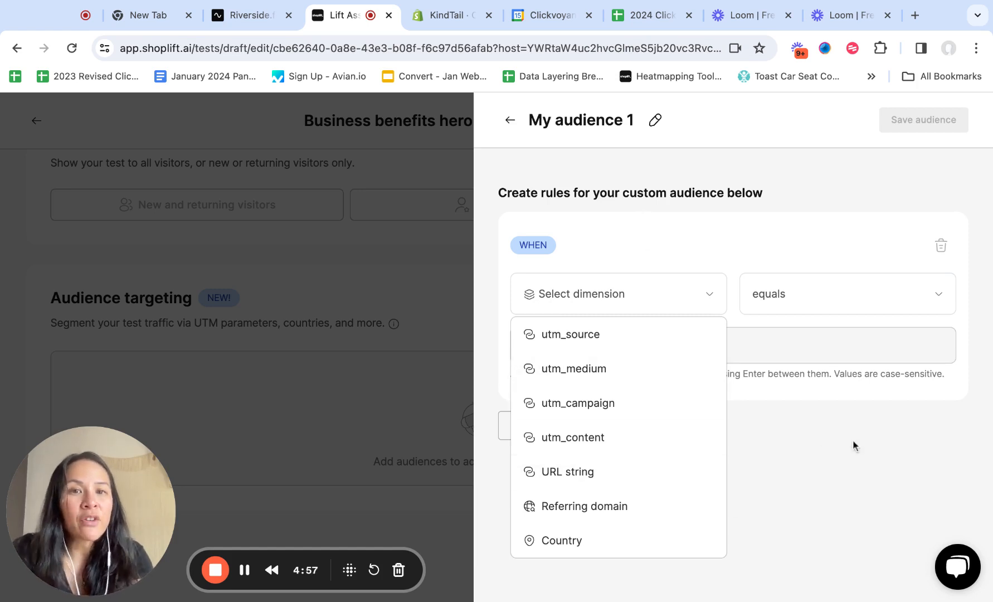
Step: Close the rule dimension list and go back to My audiences without saving the audience
{"action": "left_click", "coordinate": [735, 171]}
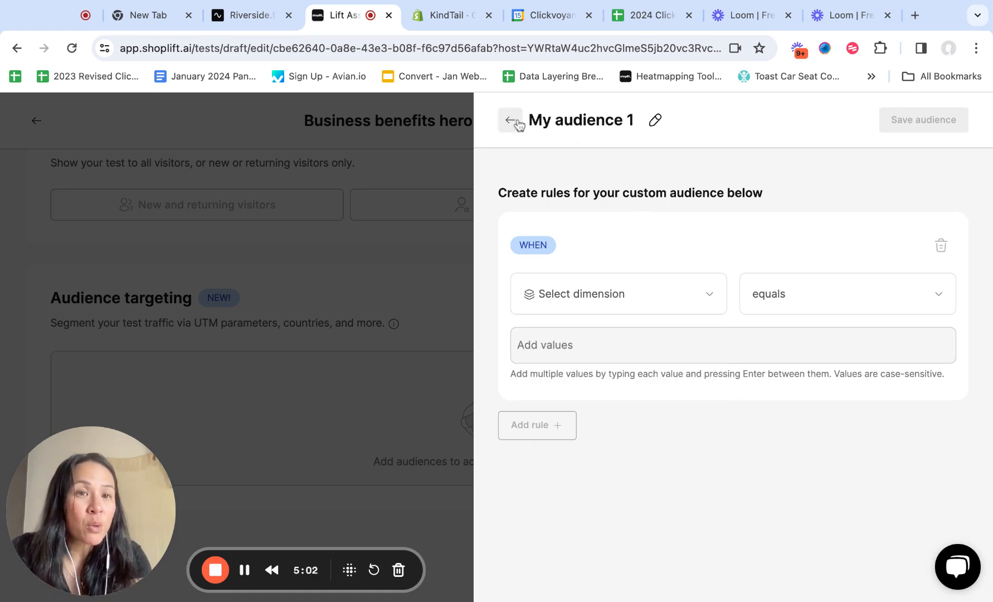
{"action": "left_click", "coordinate": [509, 120]}
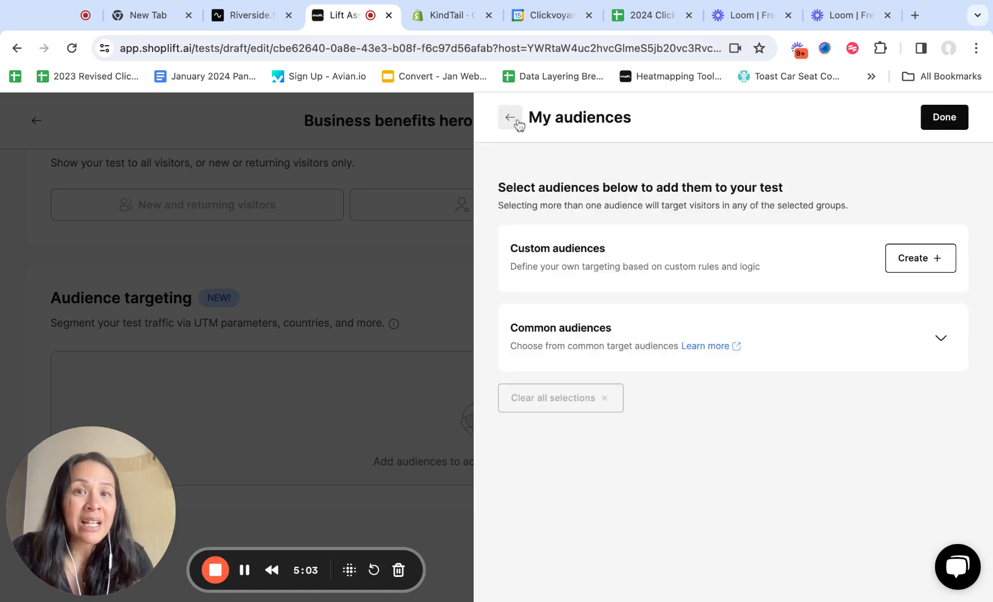